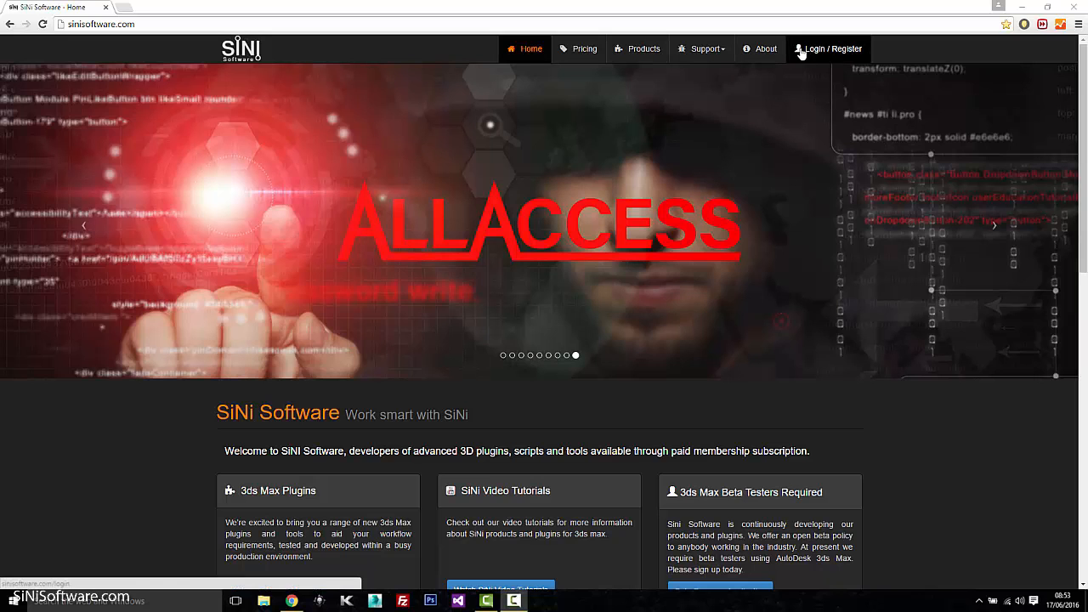
Open the SiNi Login / Register page, look over the new-user registration form, then return to login.
left_click(828, 48)
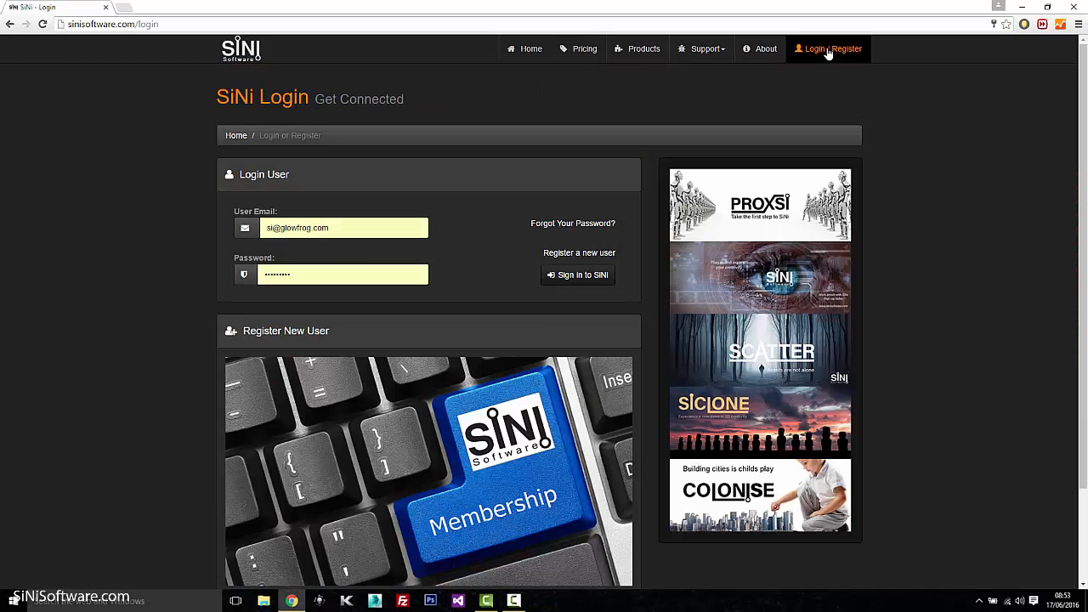
scroll("down", 3)
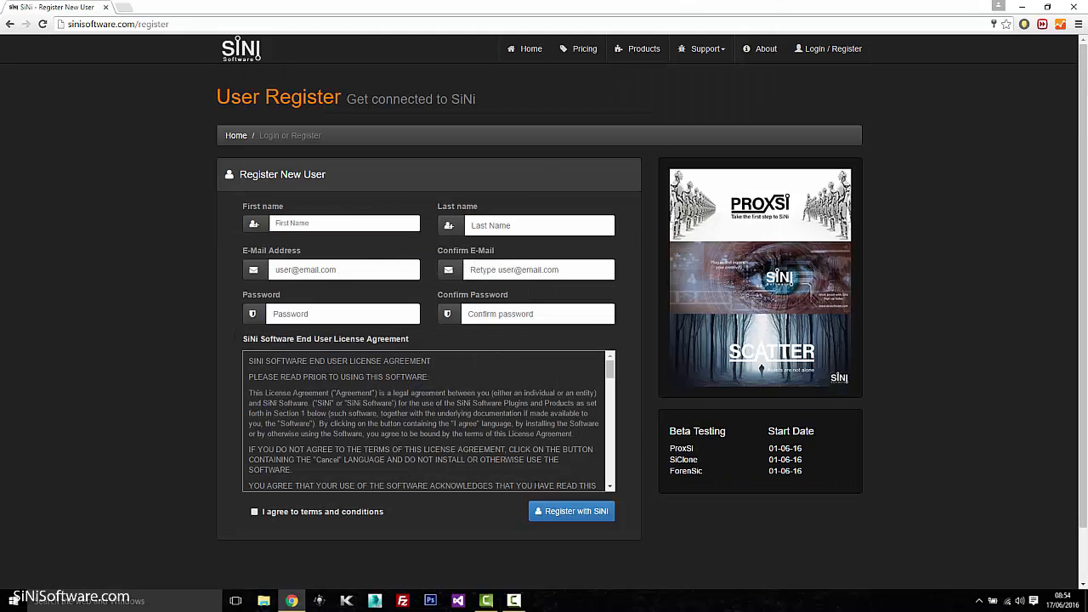
mouse_move(553, 510)
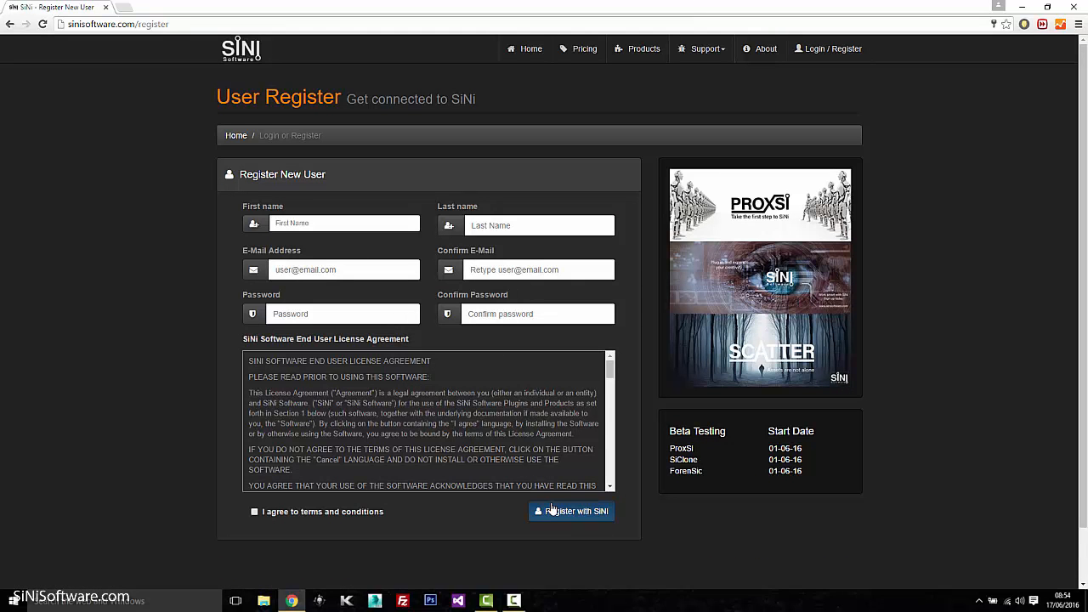
mouse_move(466, 449)
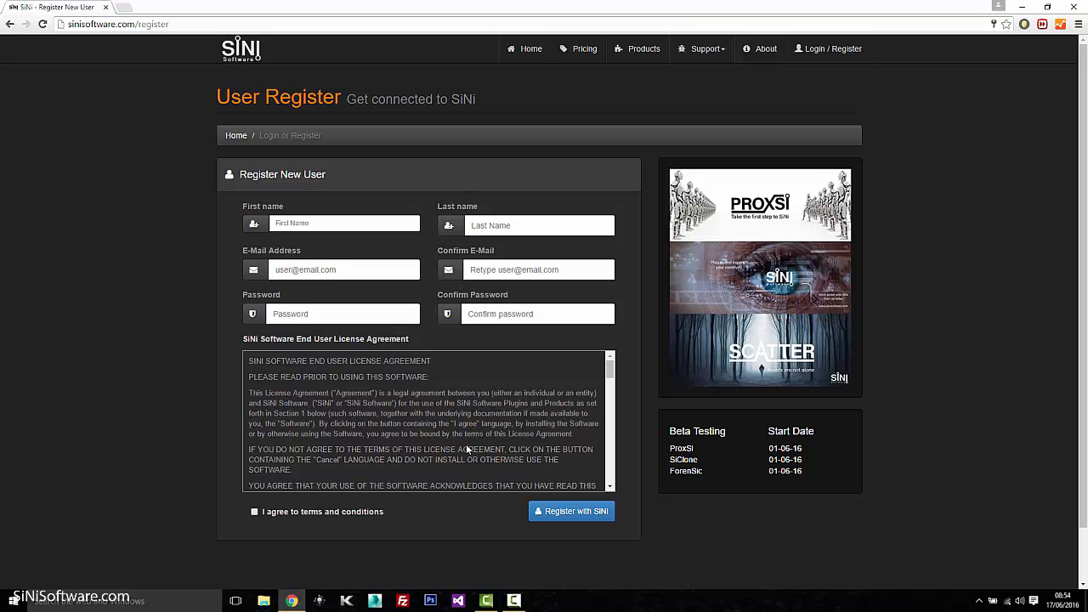
left_click(827, 48)
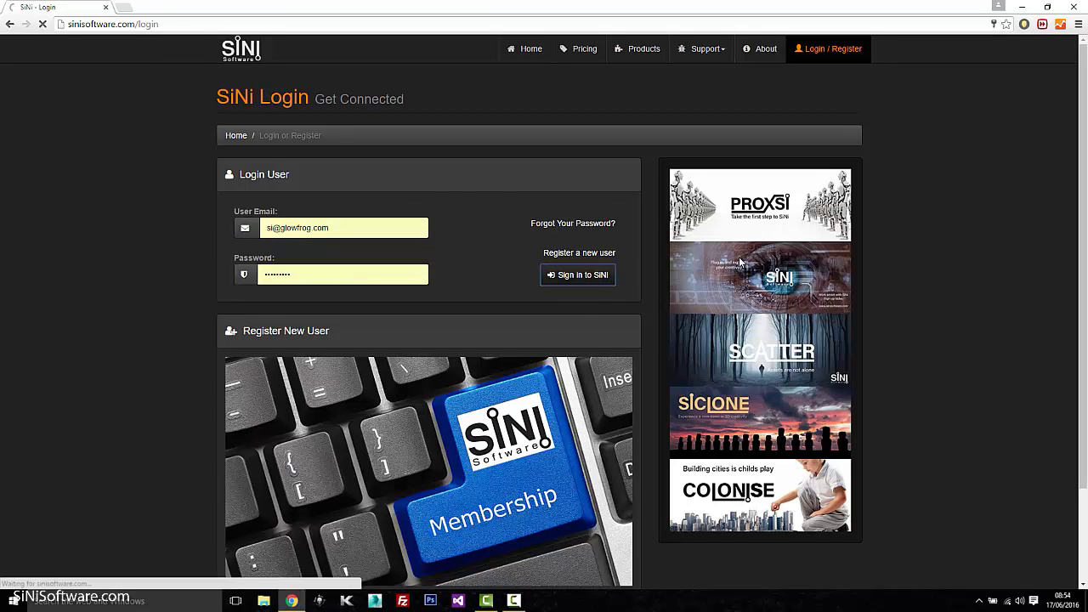
Sign in to SiNi and download ForenSic_3DSMax_2016 from Product Downloads.
left_click(578, 274)
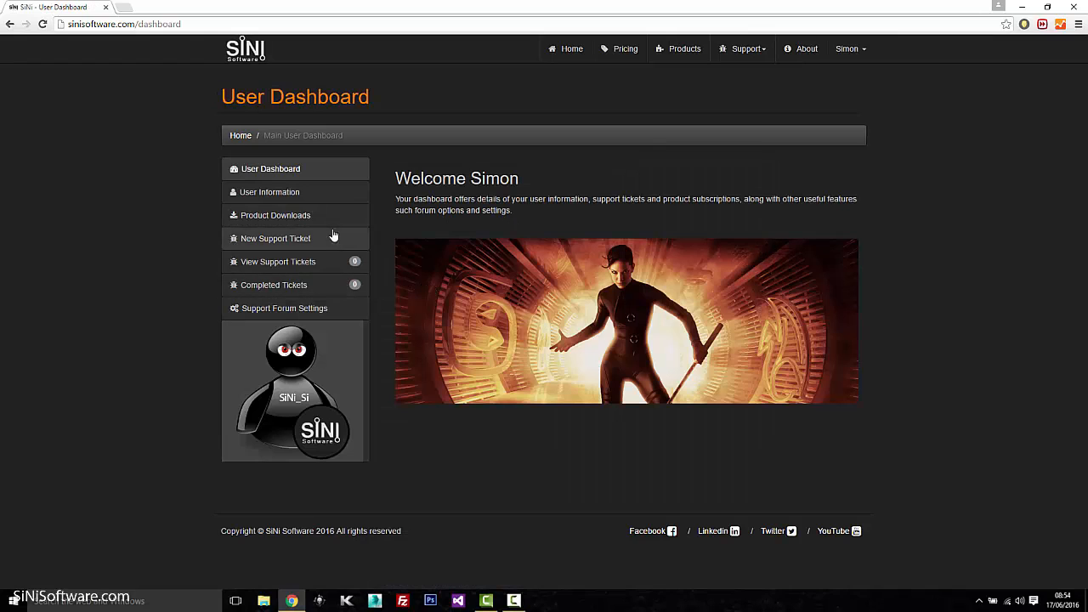
mouse_move(275, 215)
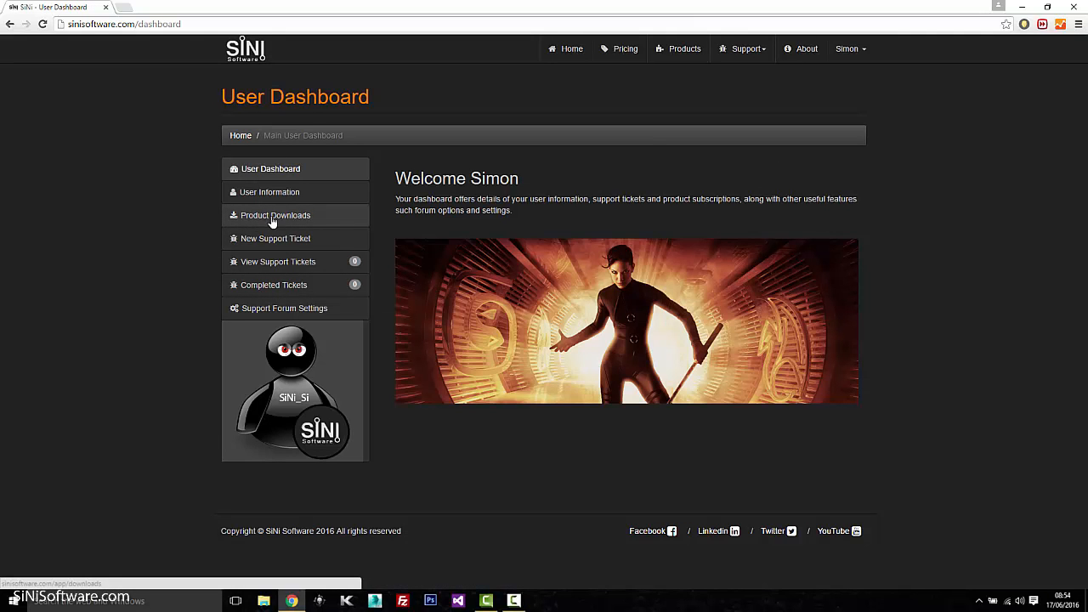
left_click(276, 215)
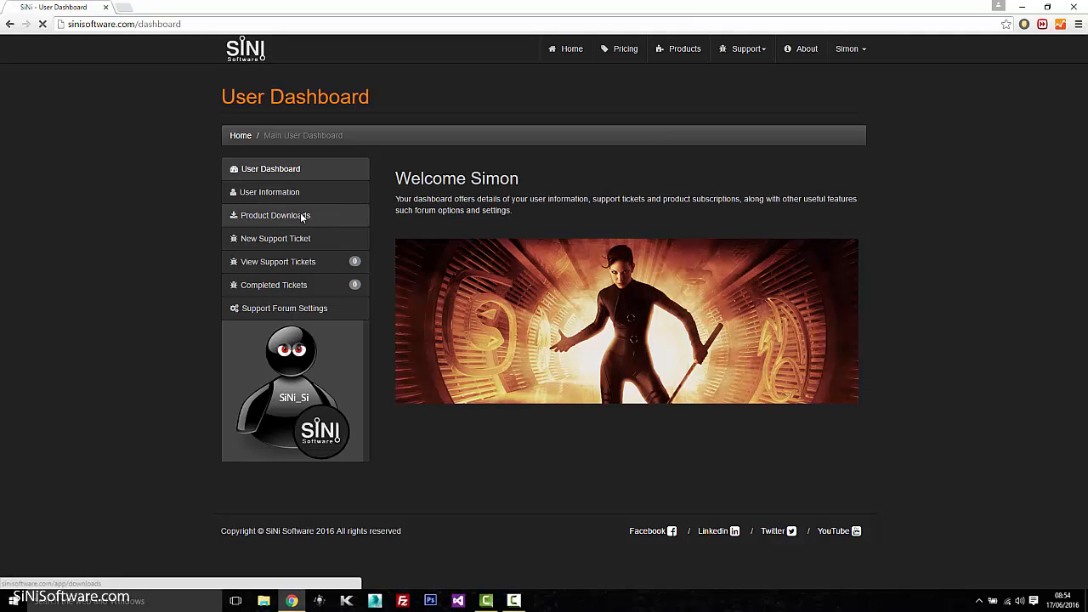
left_click(276, 215)
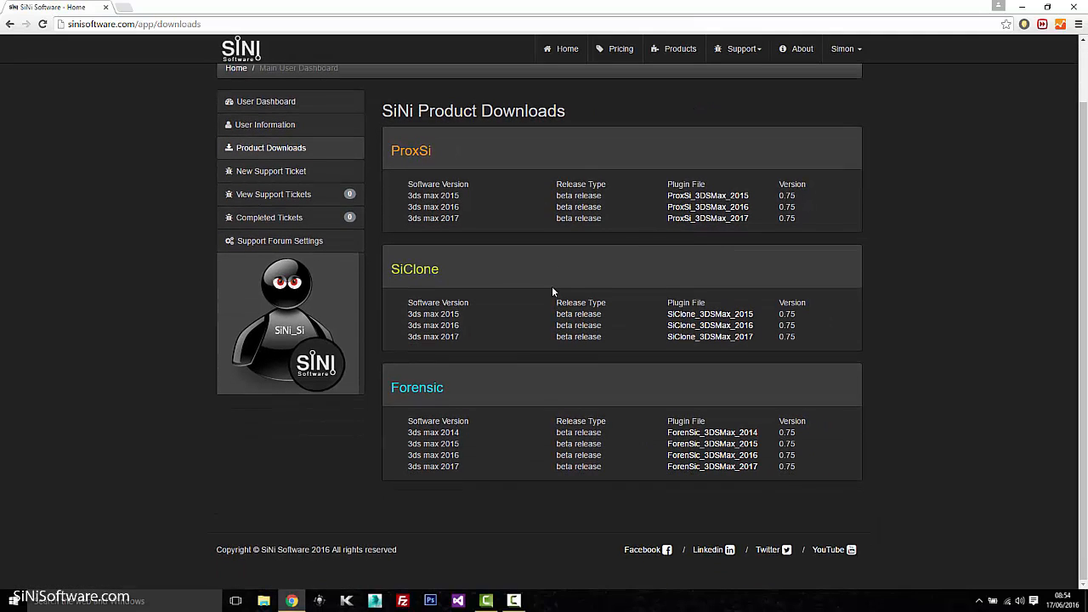
mouse_move(942, 359)
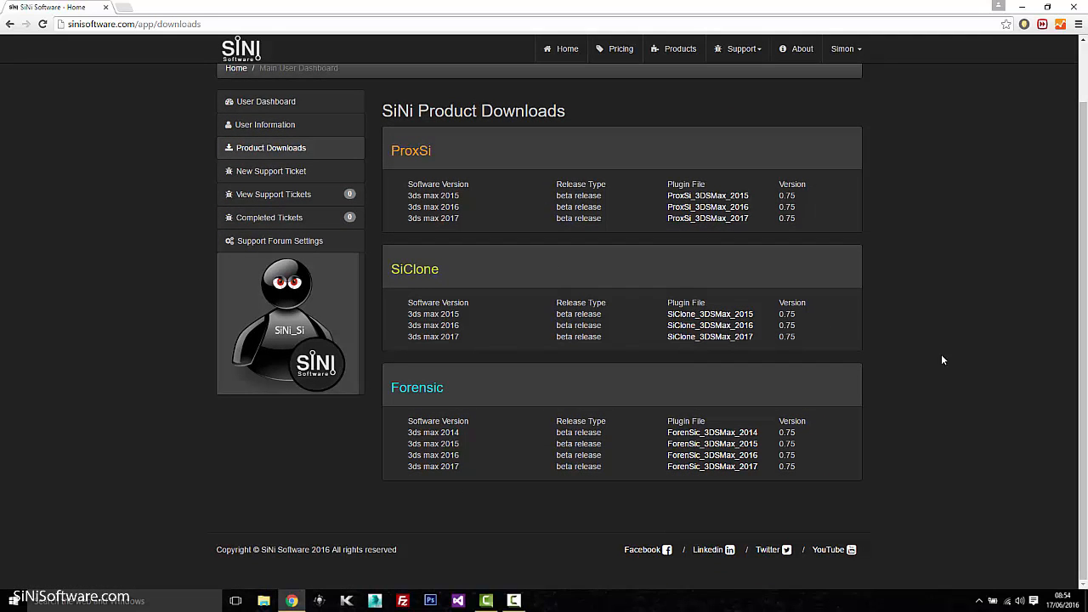
mouse_move(737, 240)
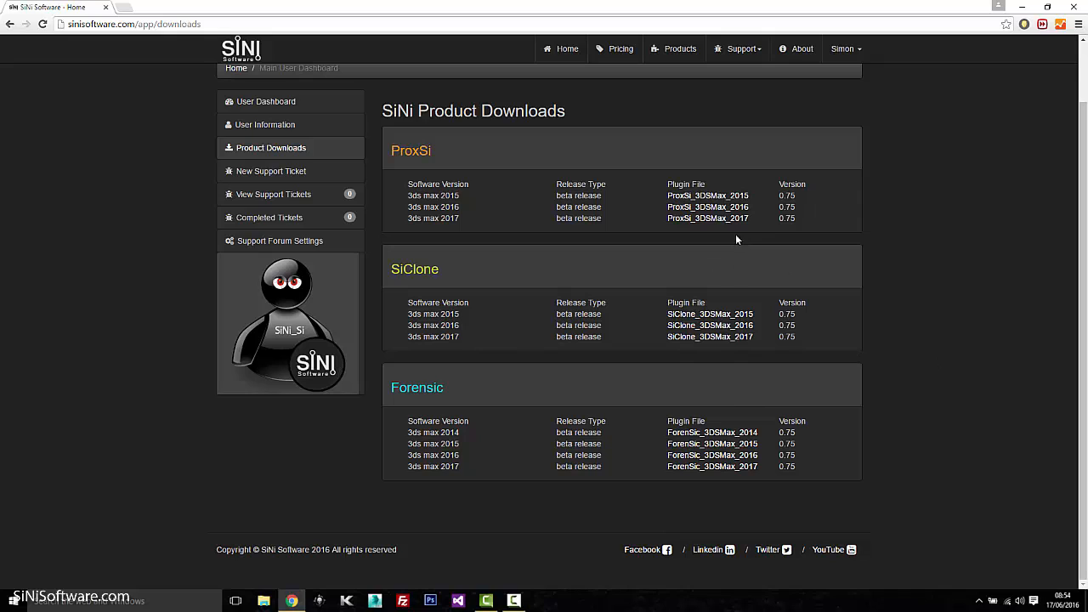
mouse_move(712, 455)
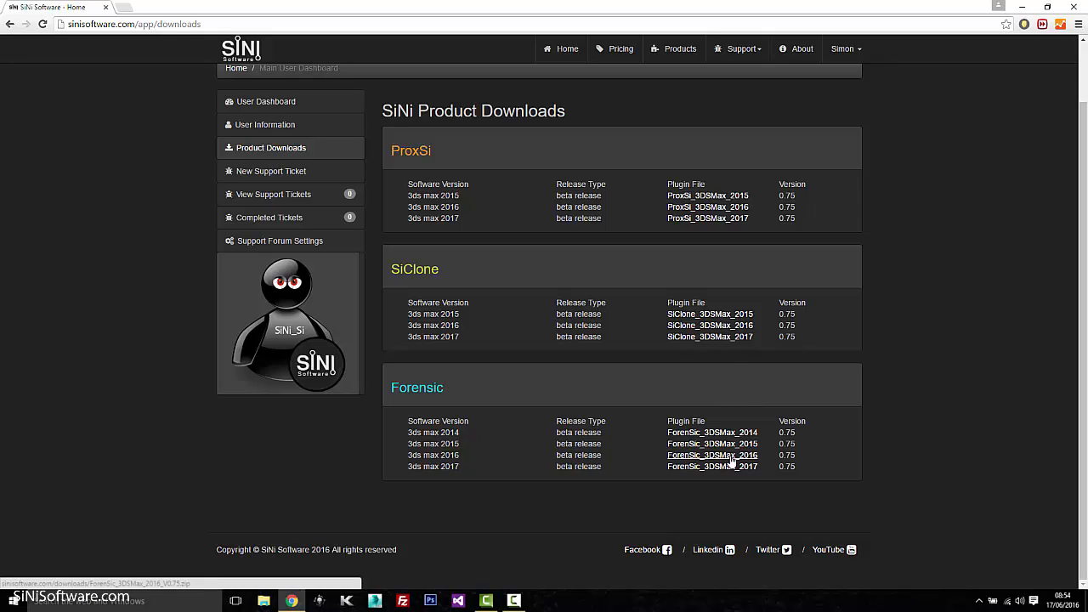
left_click(713, 455)
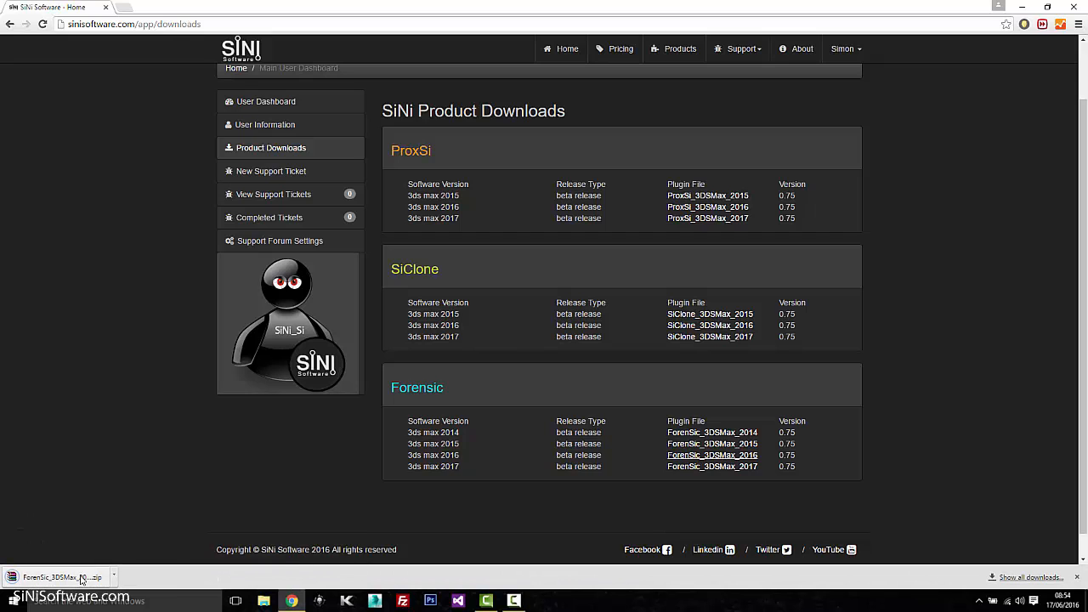
Extract the downloaded ForenSic zip's installer to the suggested Downloads destination with WinRAR.
left_click(60, 577)
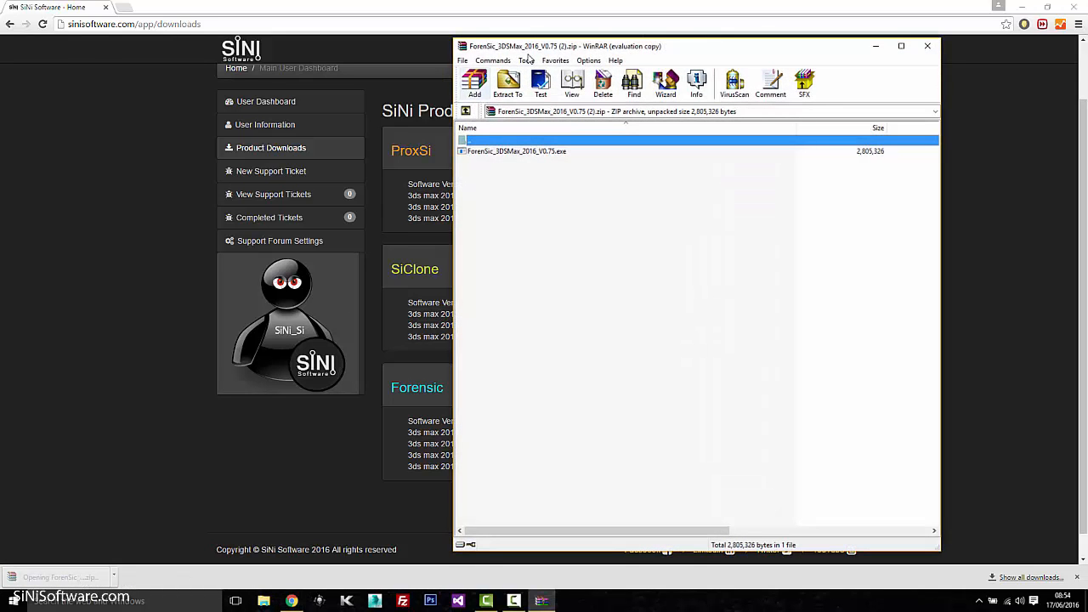
left_click(508, 83)
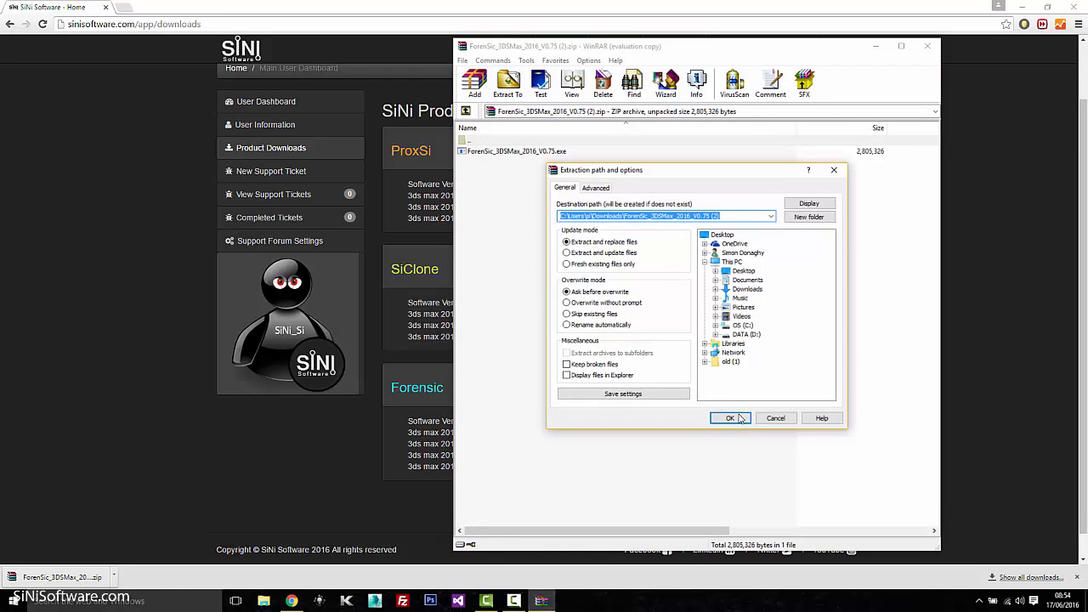
left_click(730, 417)
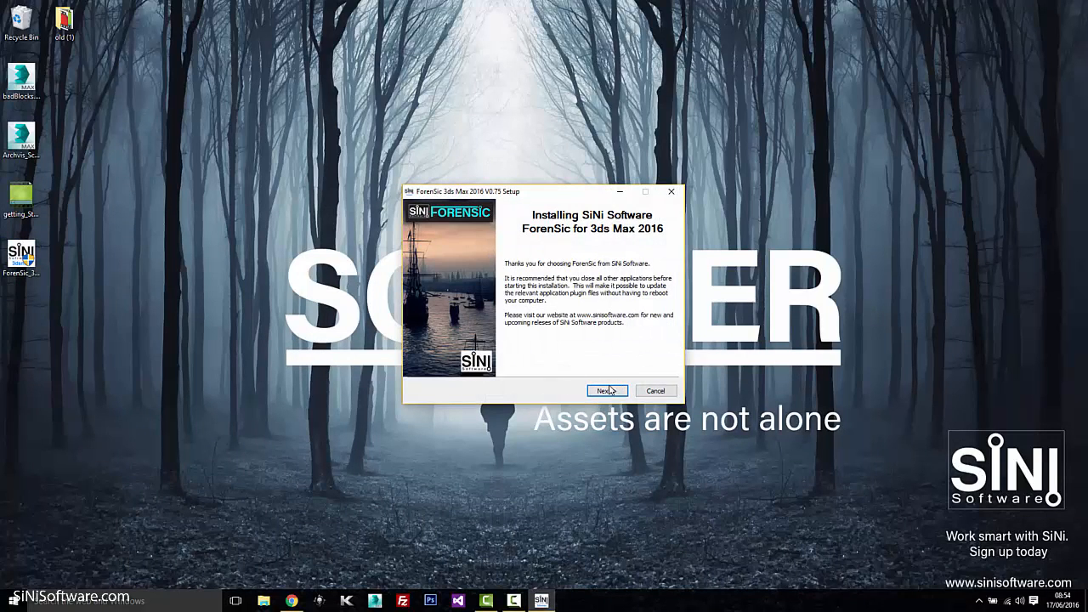
Accept the license and install ForenSic into the 3ds Max plugins folder, then finish setup.
left_click(604, 390)
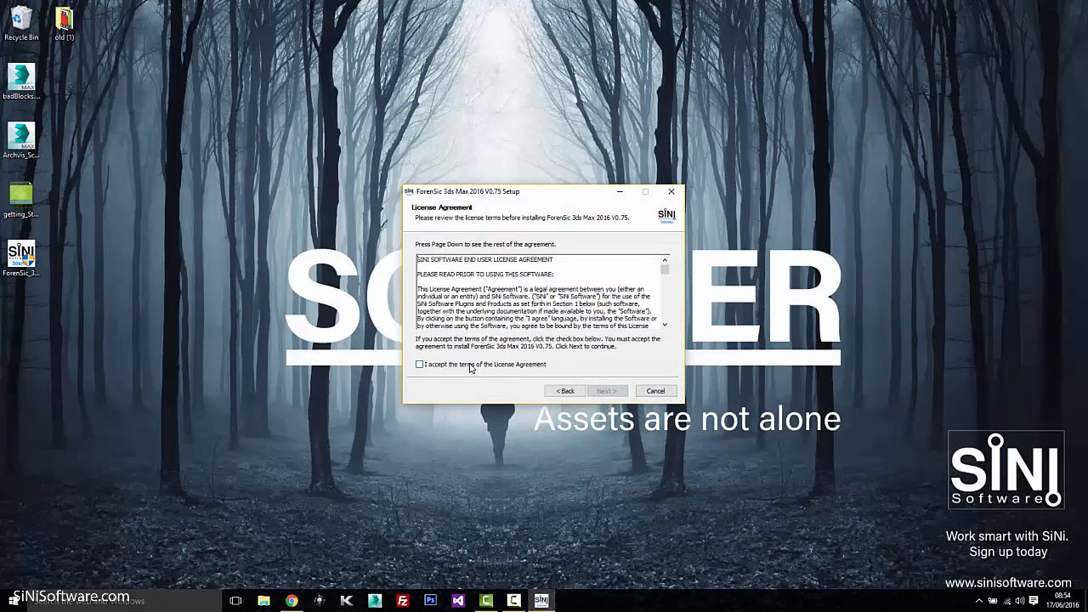
left_click(419, 364)
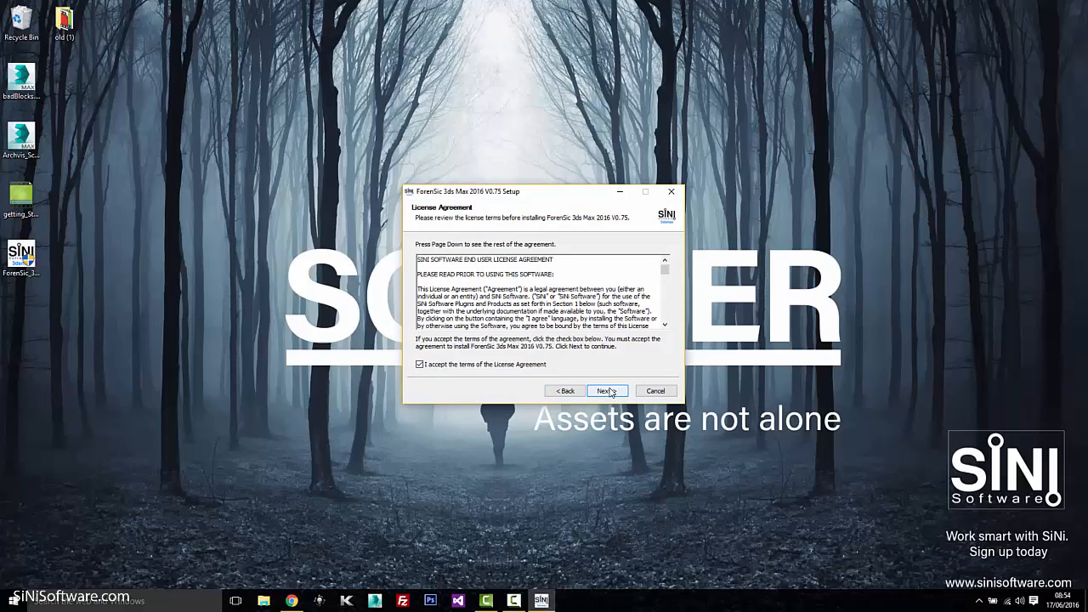
left_click(607, 390)
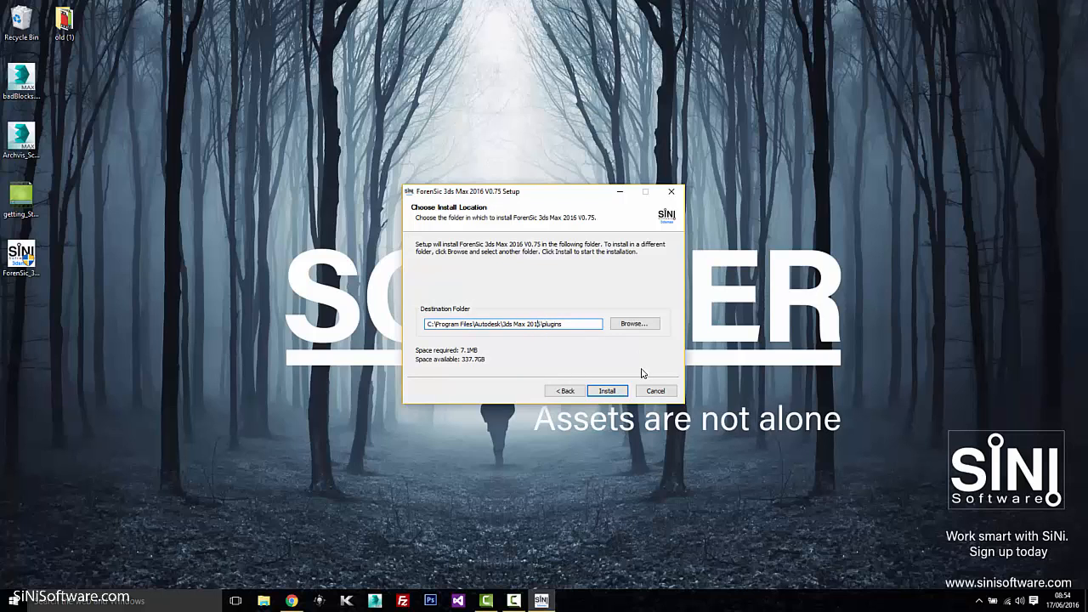
left_click(607, 391)
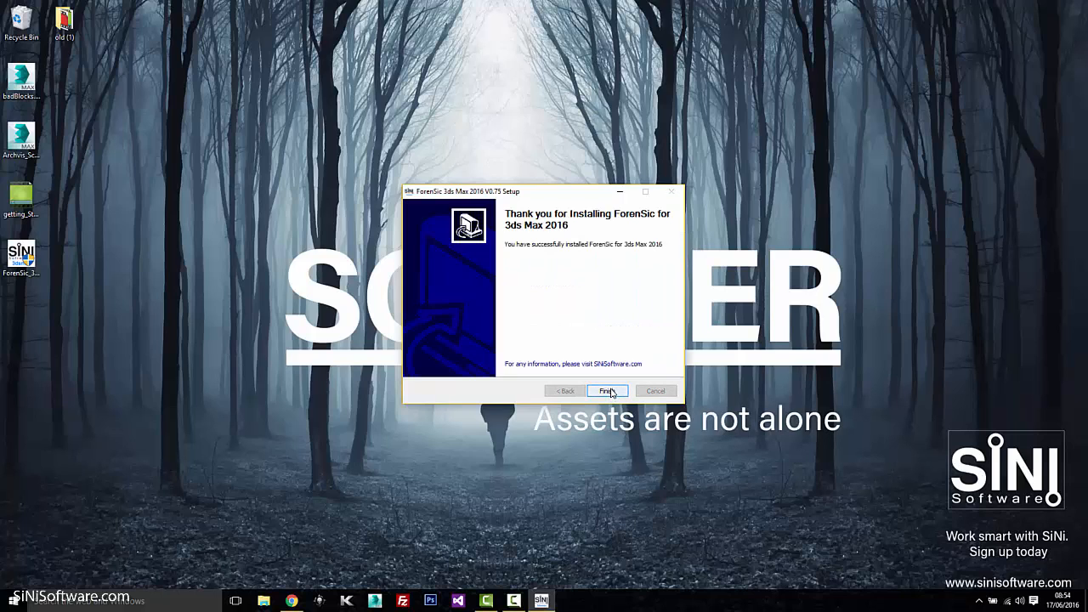
left_click(607, 391)
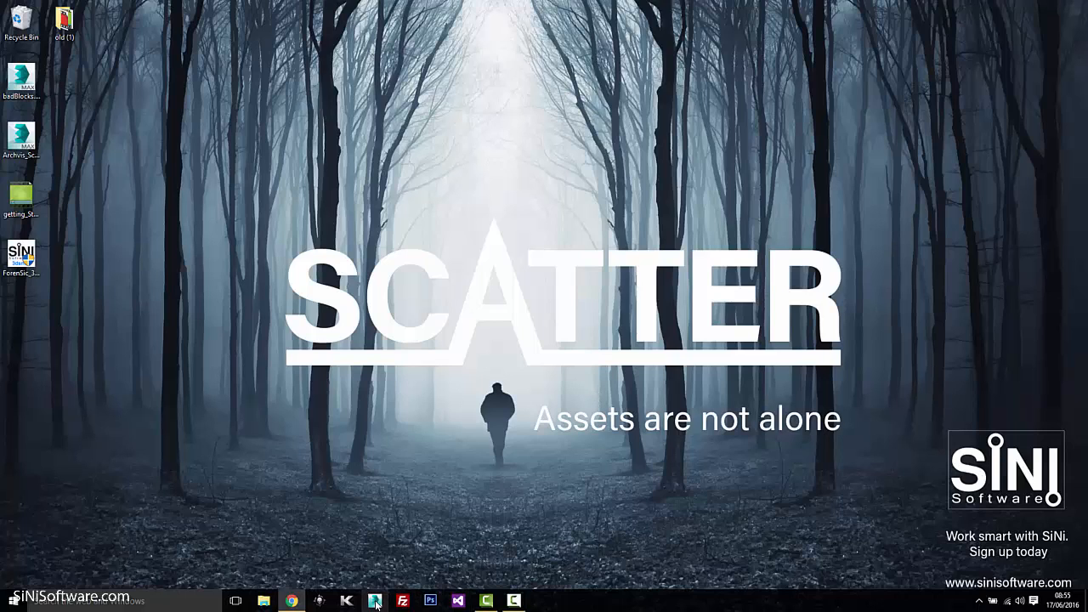
mouse_move(375, 601)
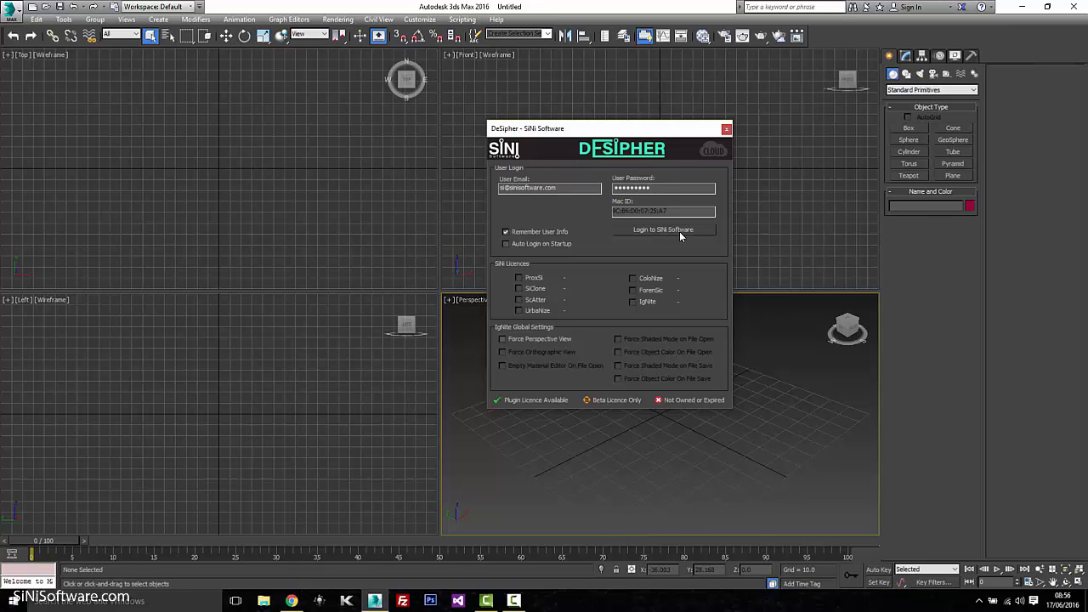
Log in to DeSipher and tick Auto Login on Startup.
left_click(663, 230)
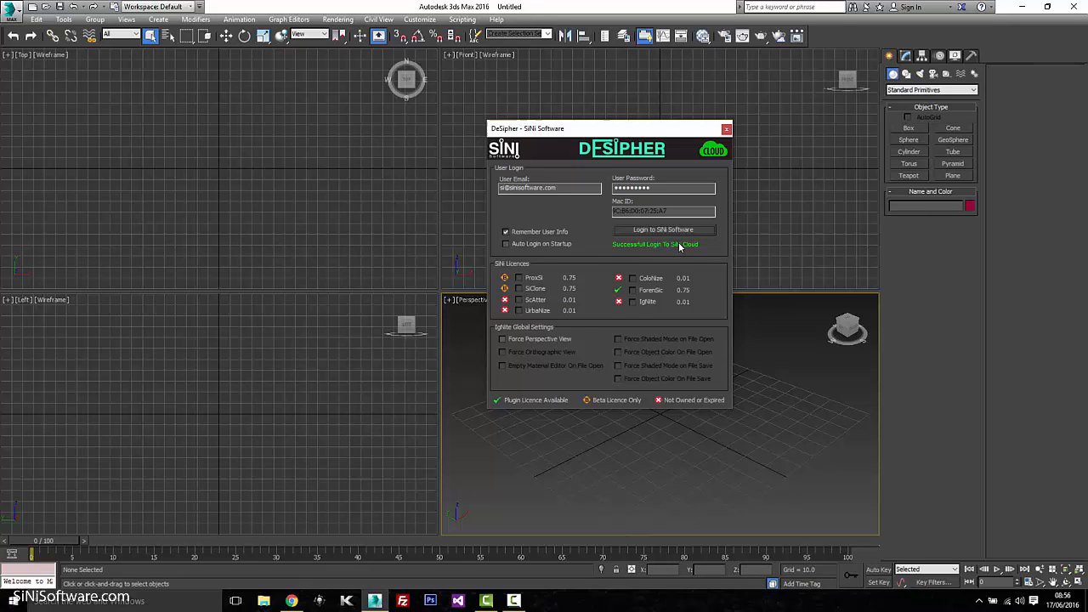
mouse_move(646, 268)
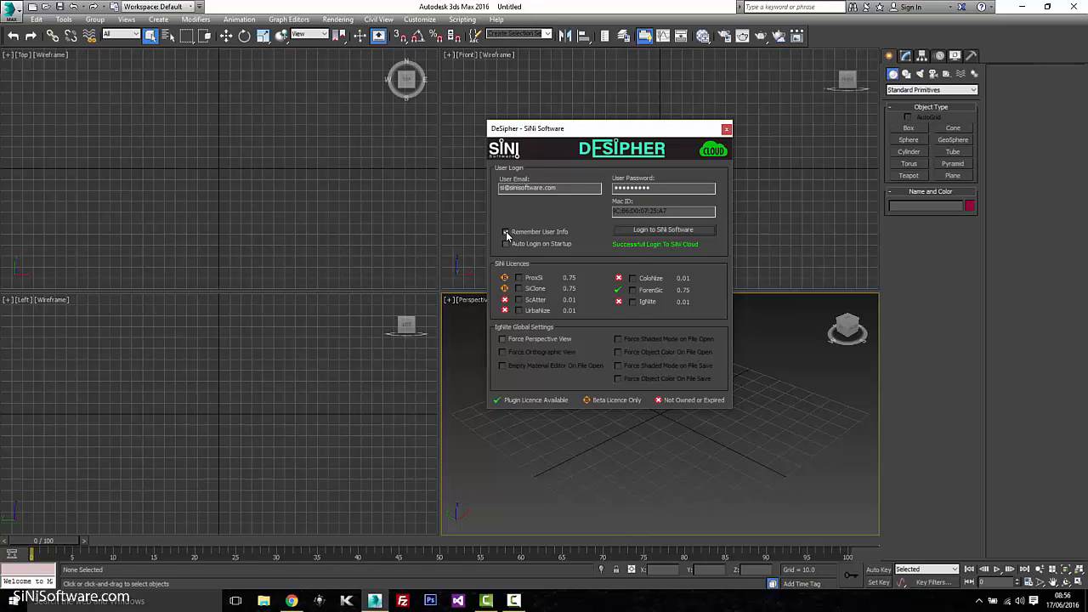
left_click(506, 231)
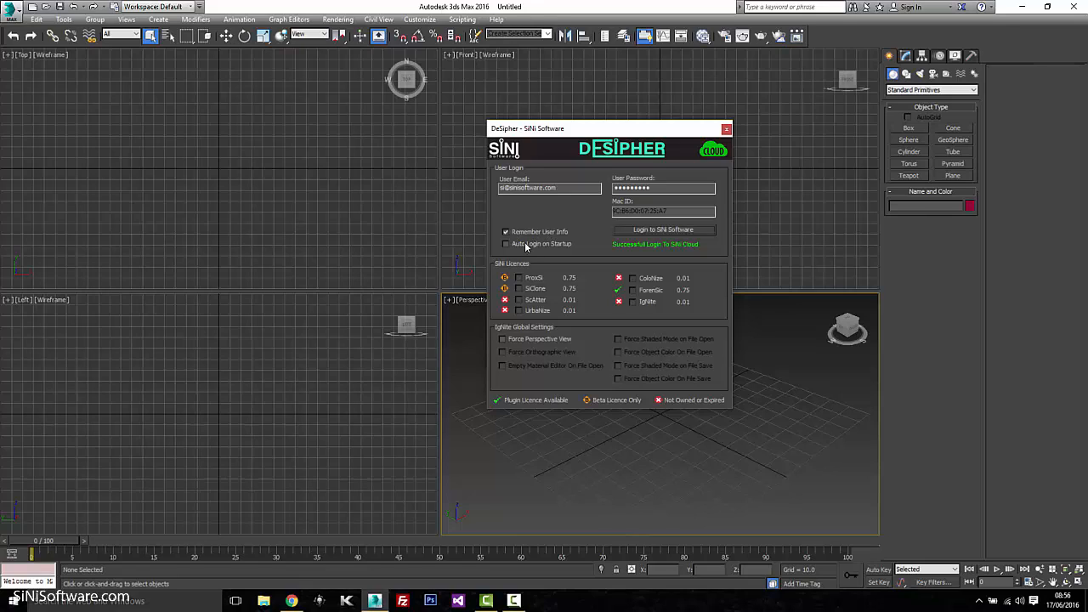
left_click(507, 244)
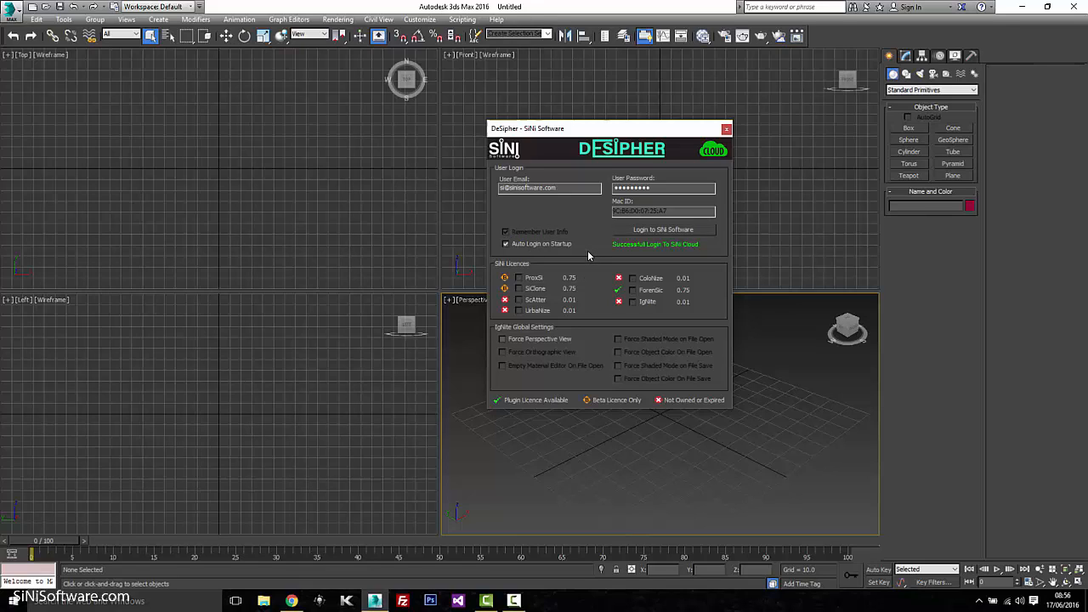
mouse_move(574, 228)
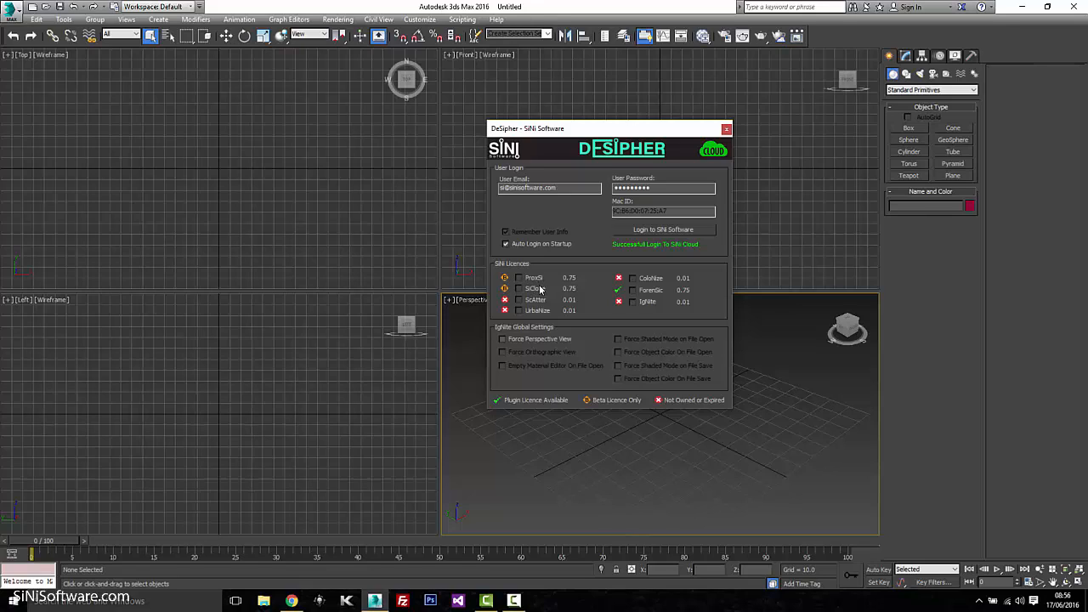
mouse_move(628, 293)
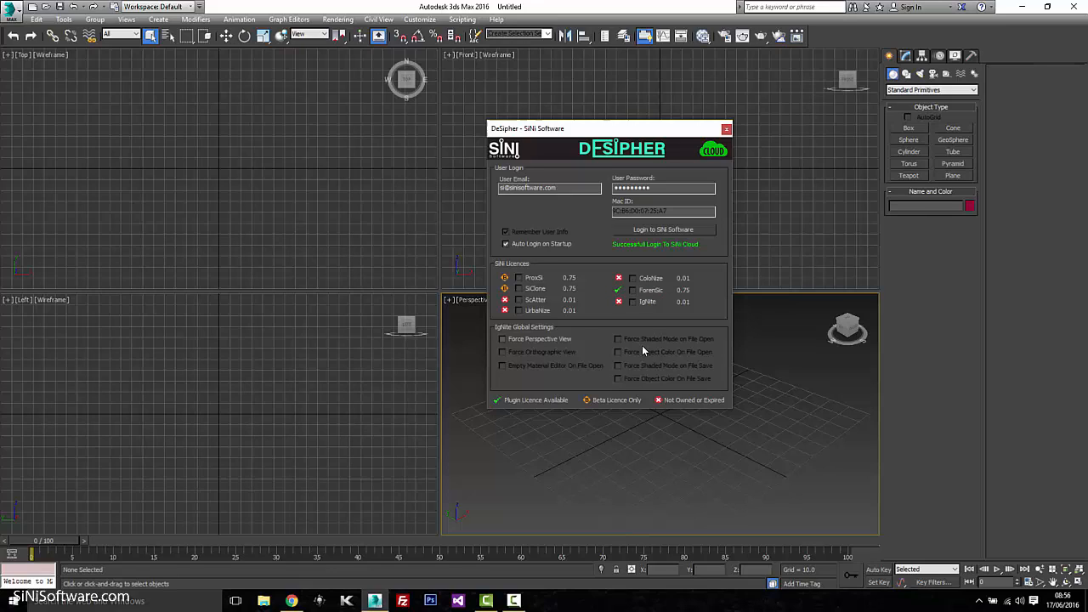
mouse_move(625, 365)
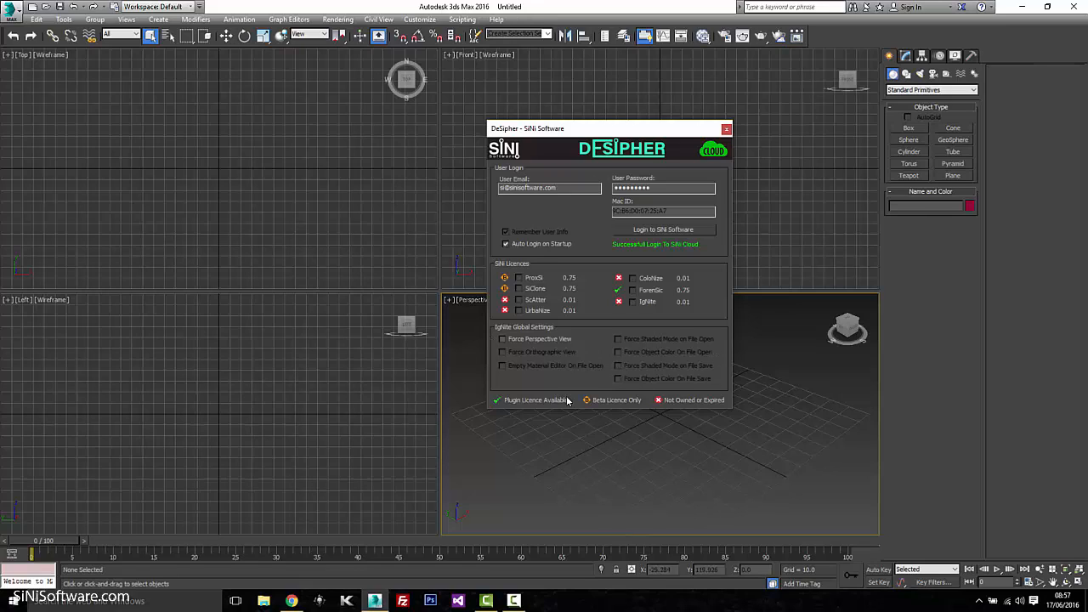
mouse_move(510, 347)
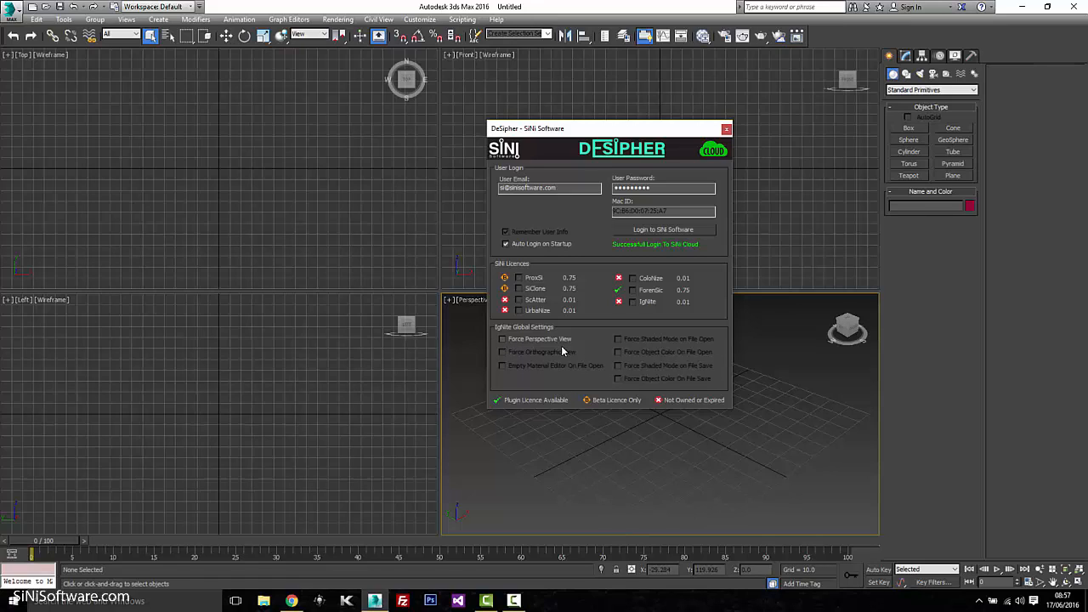
mouse_move(349, 185)
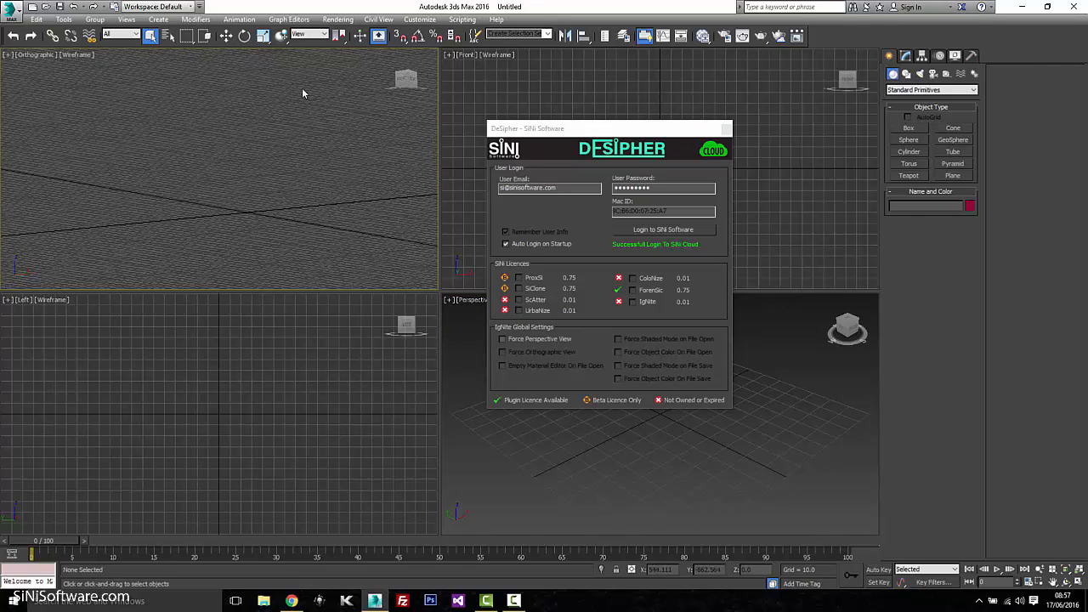
mouse_move(301, 102)
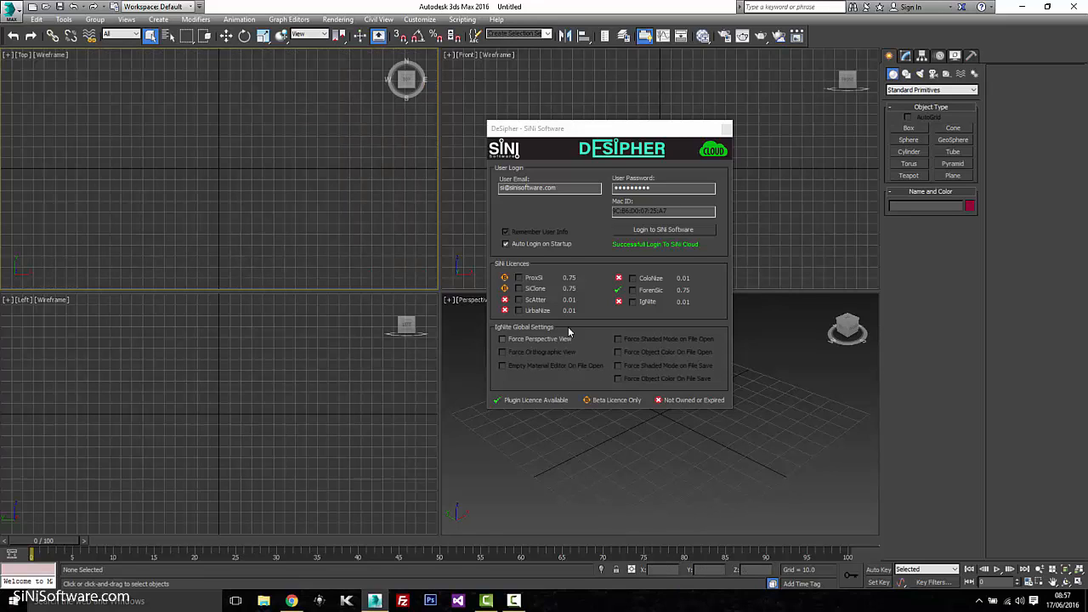
Tick Force Perspective View under Ignite Global Settings and close the DeSipher window.
left_click(502, 338)
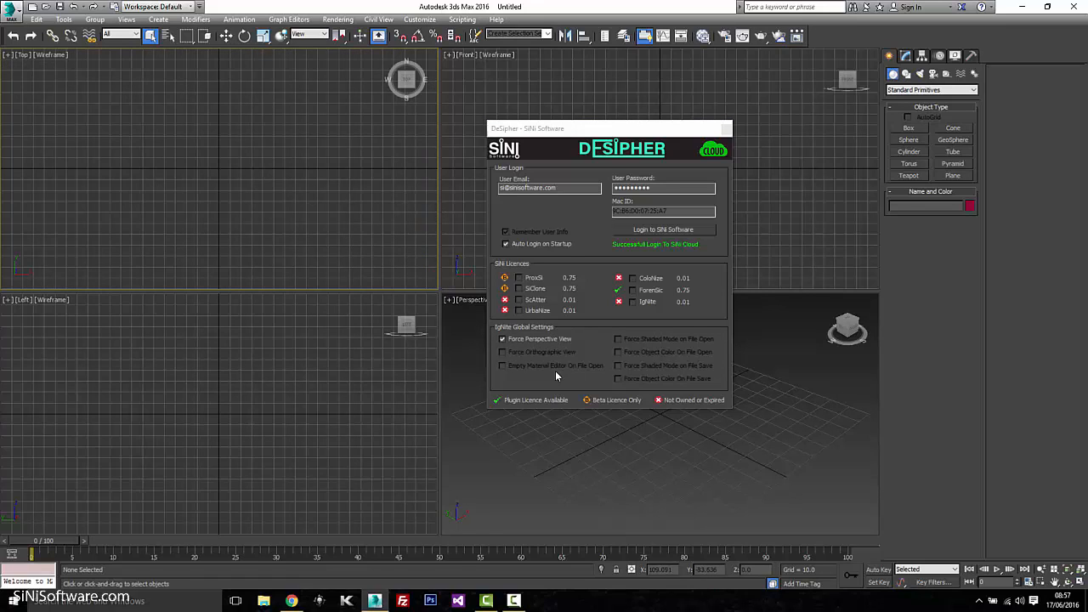
mouse_move(585, 338)
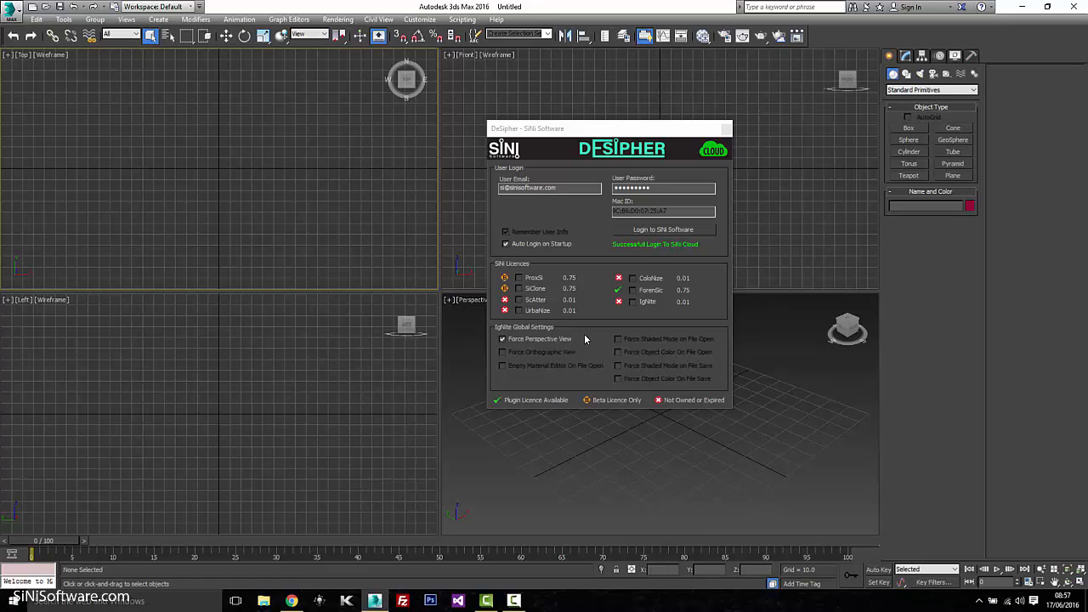
mouse_move(663, 249)
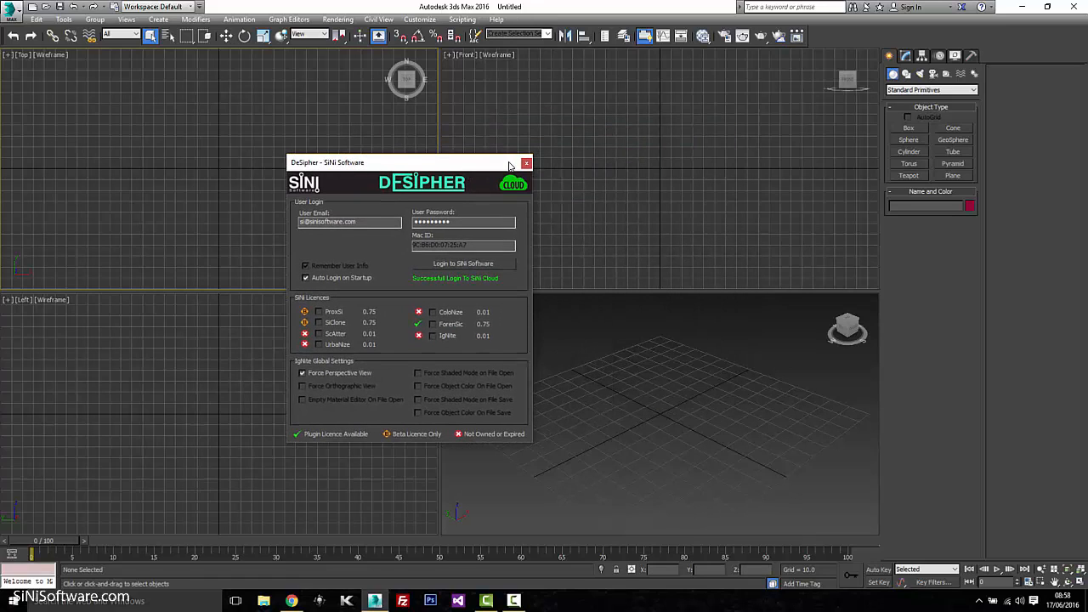
left_click(526, 162)
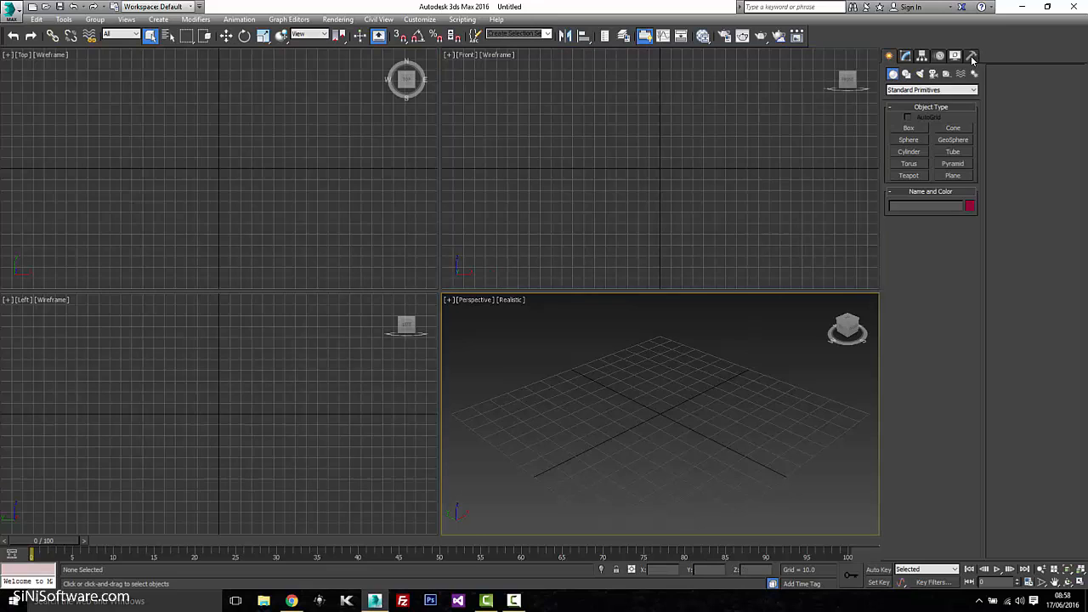
Add ForenSic and SiNi_Config from SiNi Software to the Utilities button set.
left_click(971, 55)
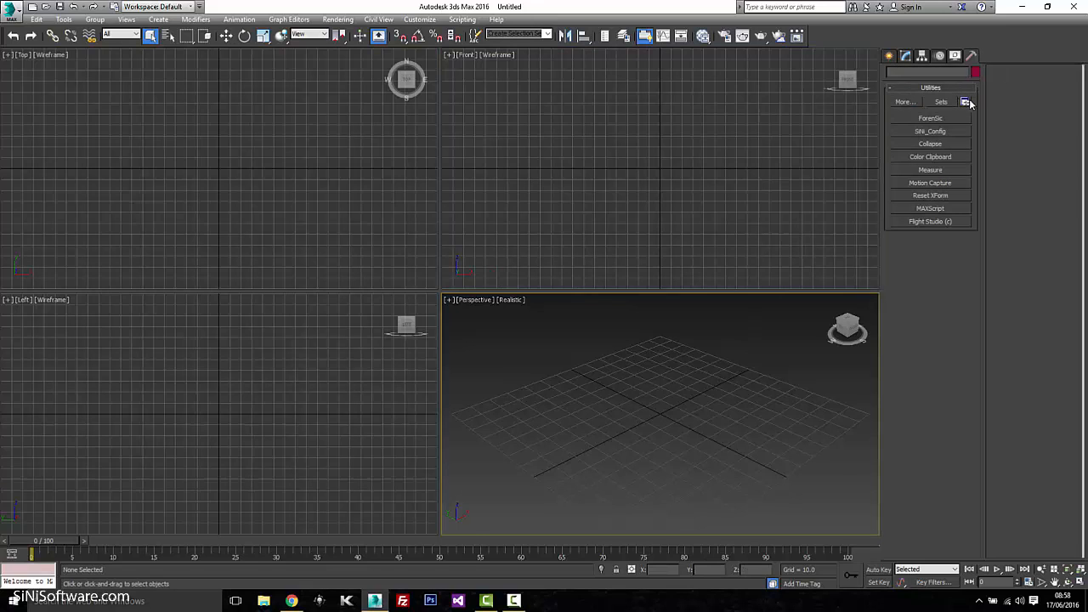
mouse_move(966, 102)
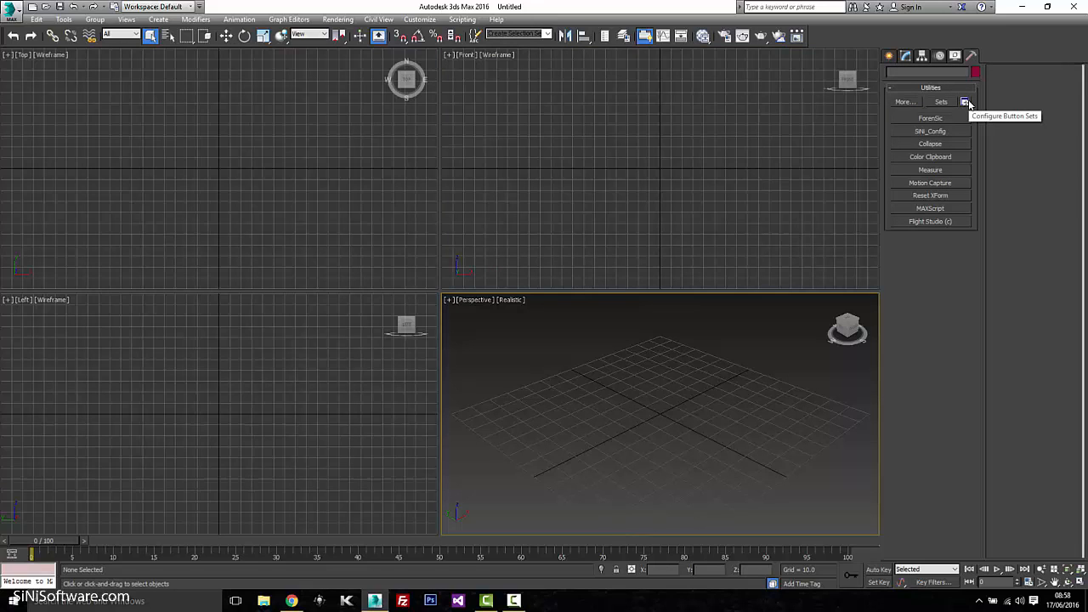
left_click(965, 101)
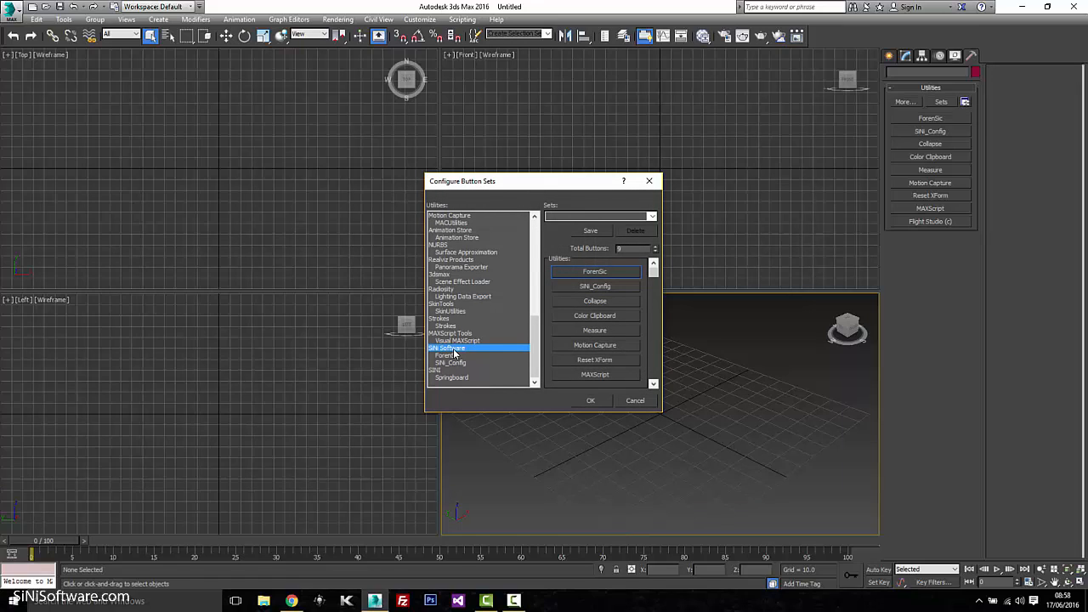
left_click(448, 354)
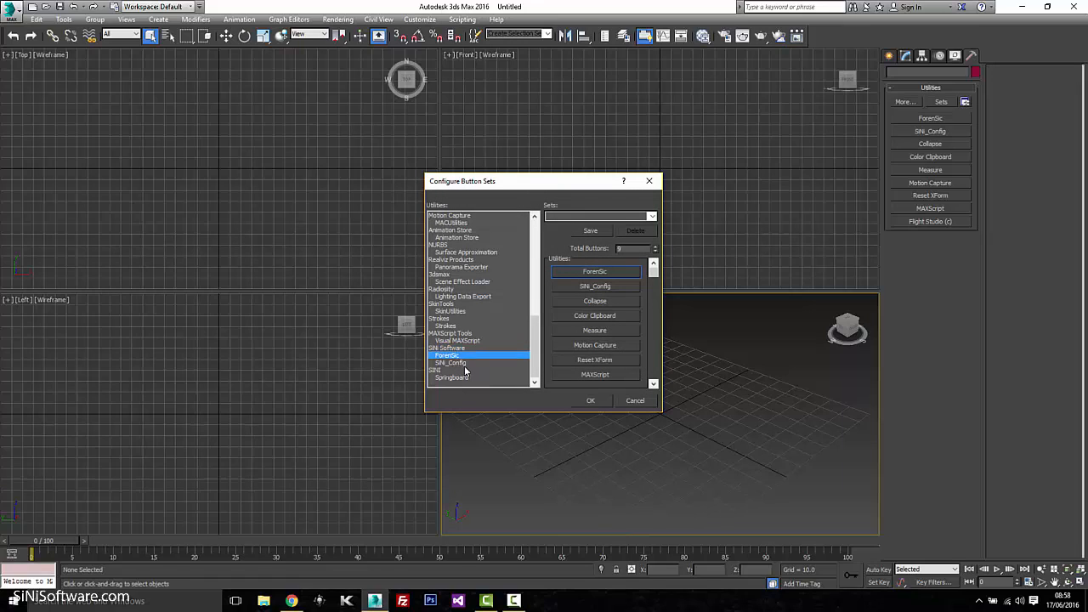
left_click(450, 363)
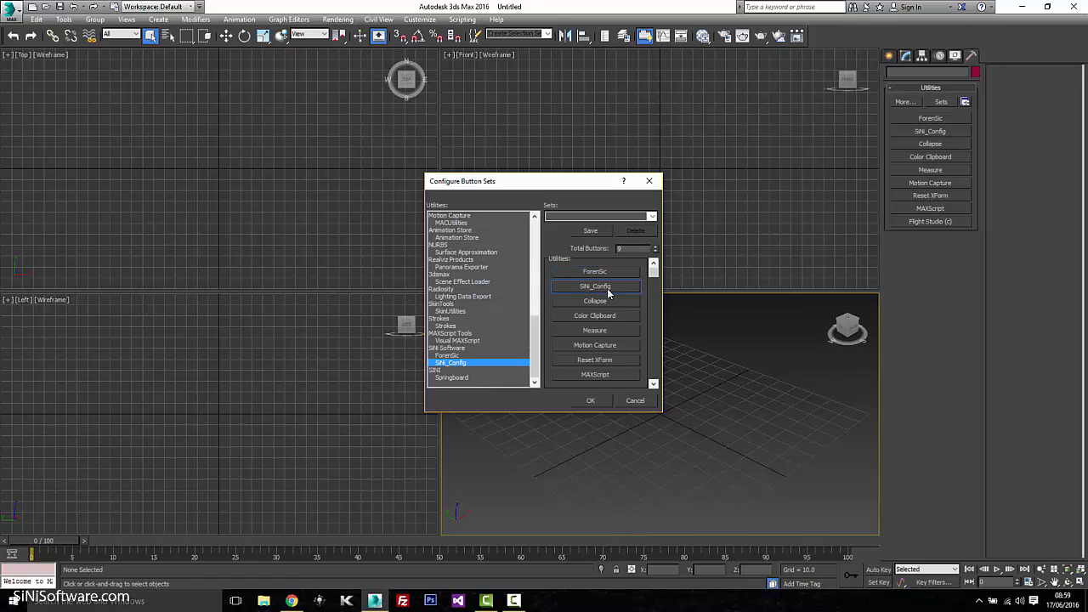
left_click(591, 400)
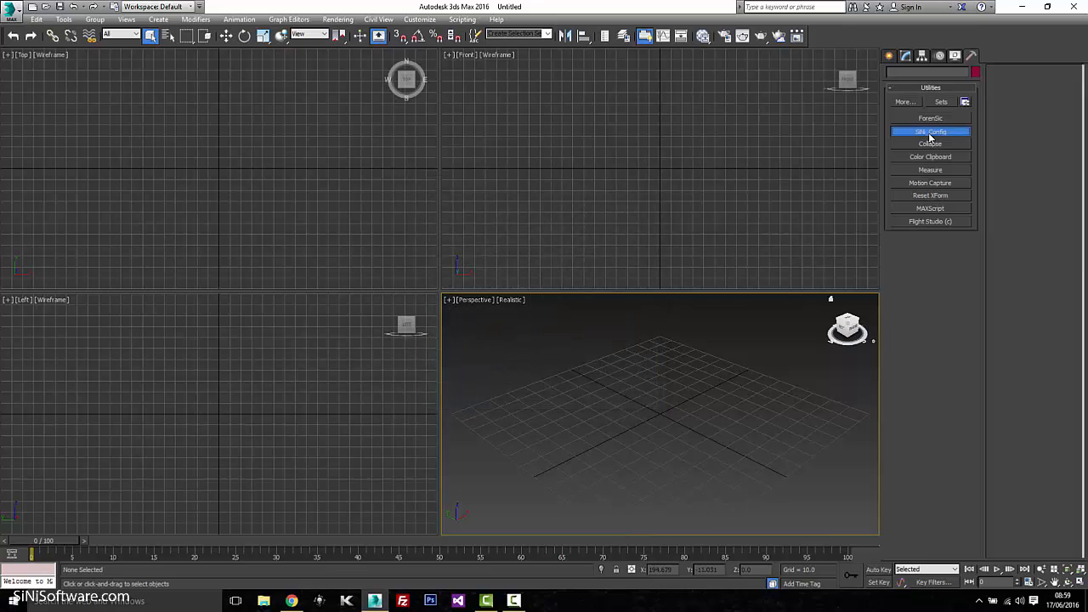
Open SiNi_Config, the DeSipher window and the ForenSic scene cleaner, then close ForenSic.
left_click(931, 131)
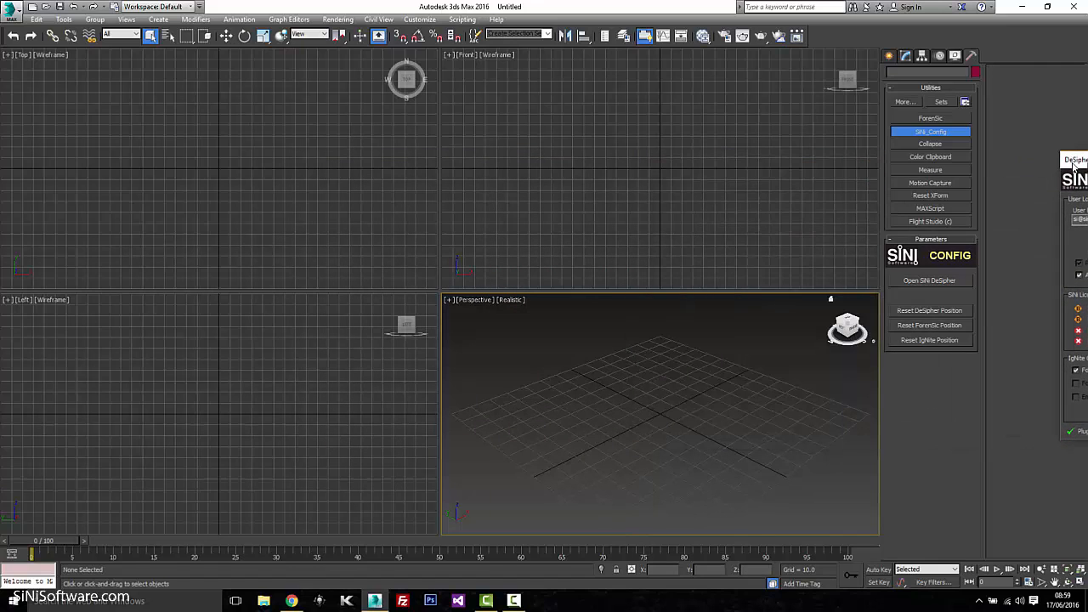
left_click(930, 280)
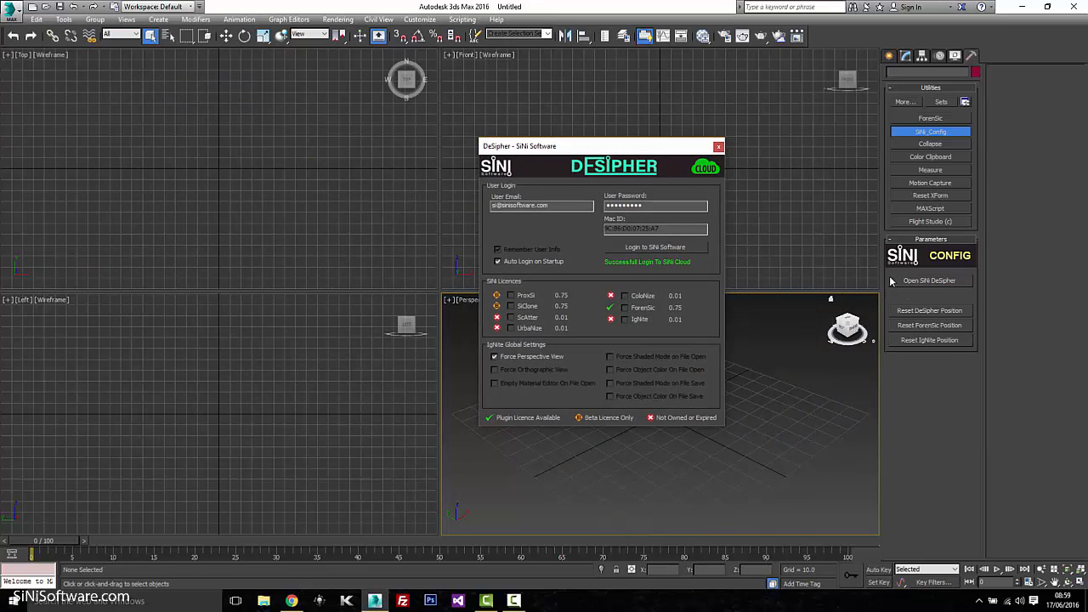
mouse_move(1054, 358)
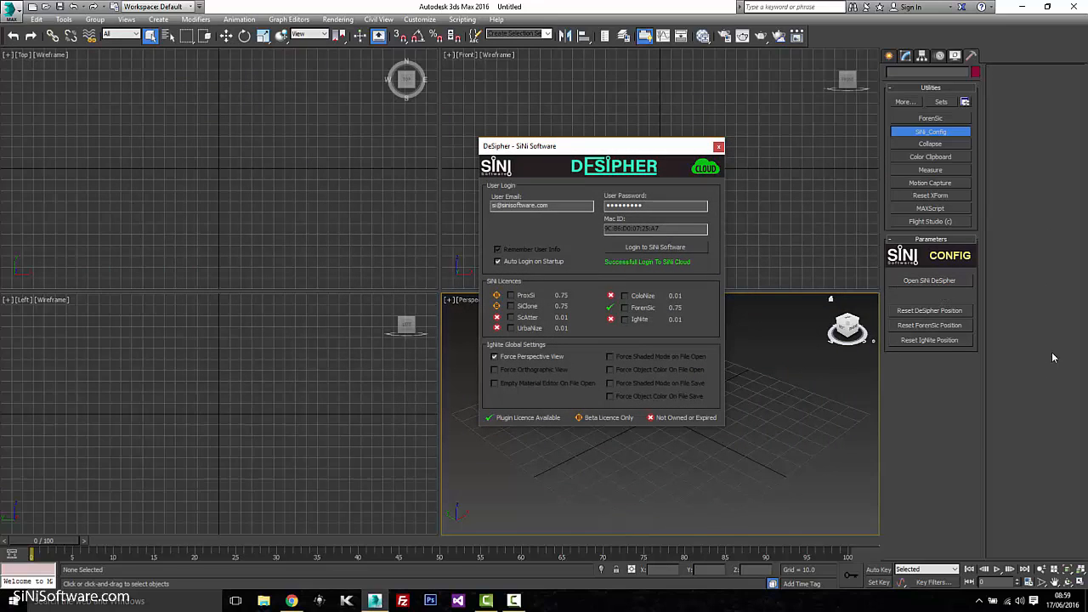
mouse_move(786, 281)
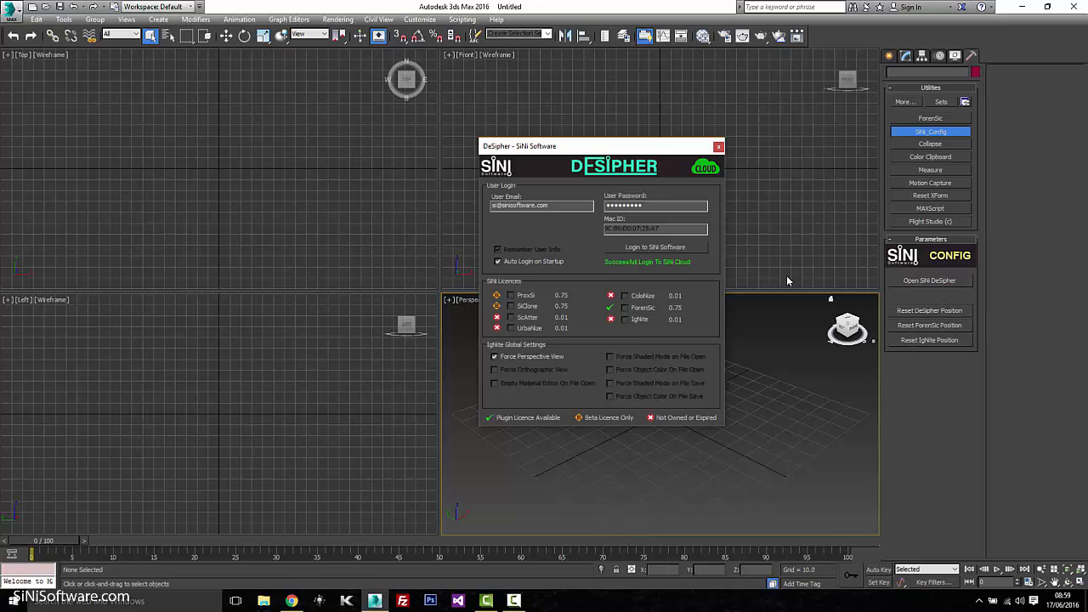
mouse_move(689, 98)
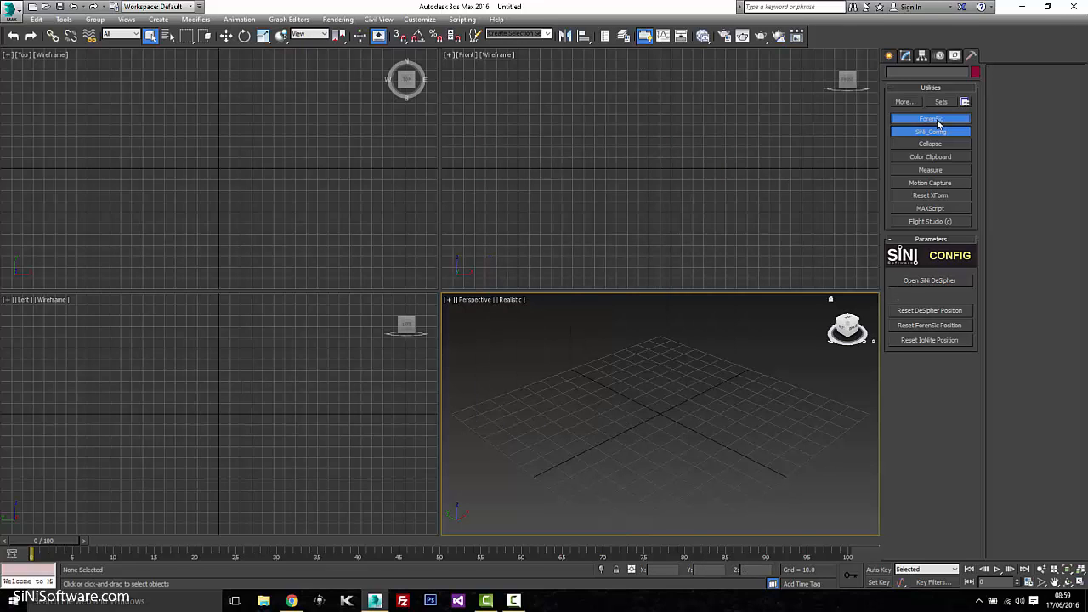
left_click(930, 118)
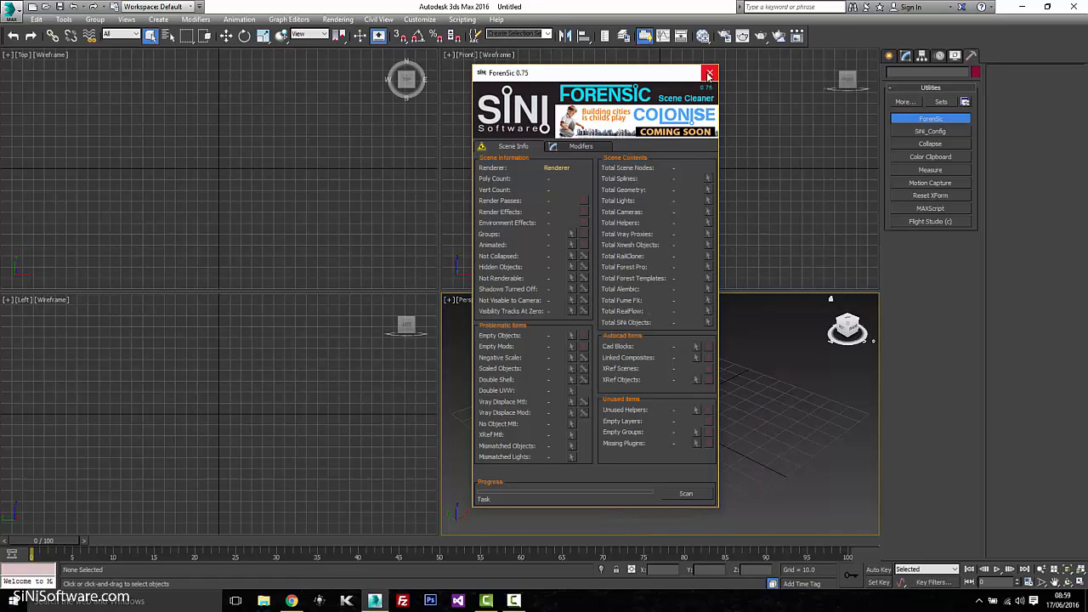
left_click(710, 73)
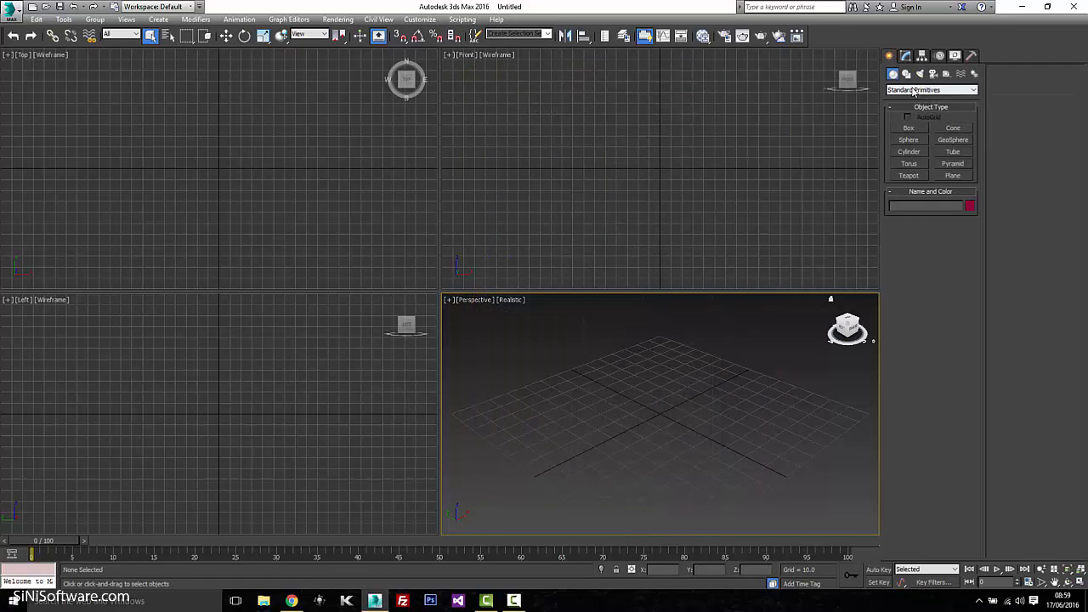
Choose the SiNi Software geometry category and create ProxSi, SiClone and ScAtter objects.
left_click(931, 89)
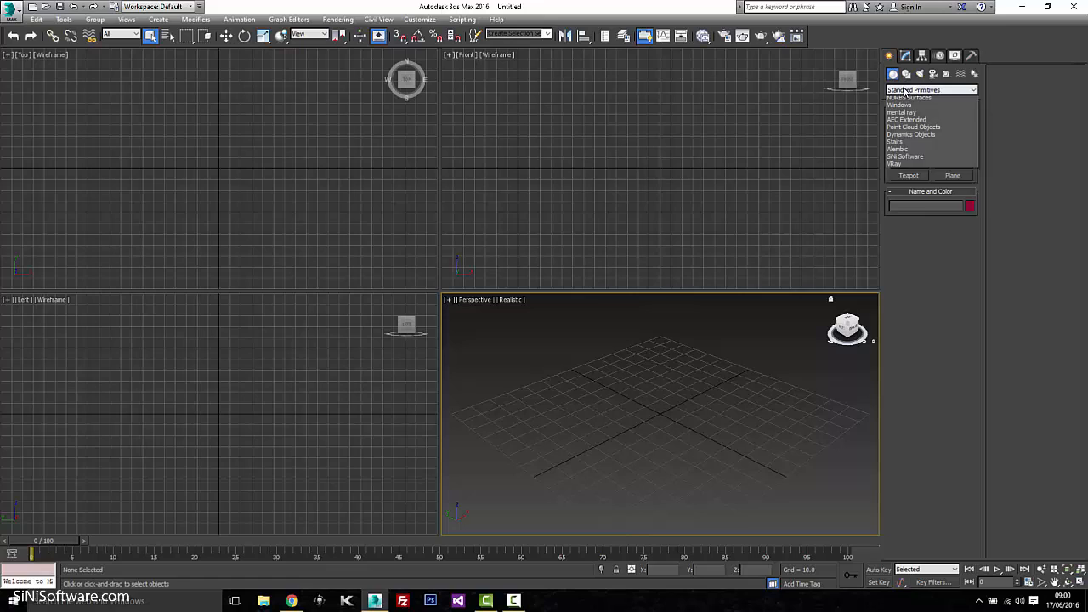
left_click(931, 90)
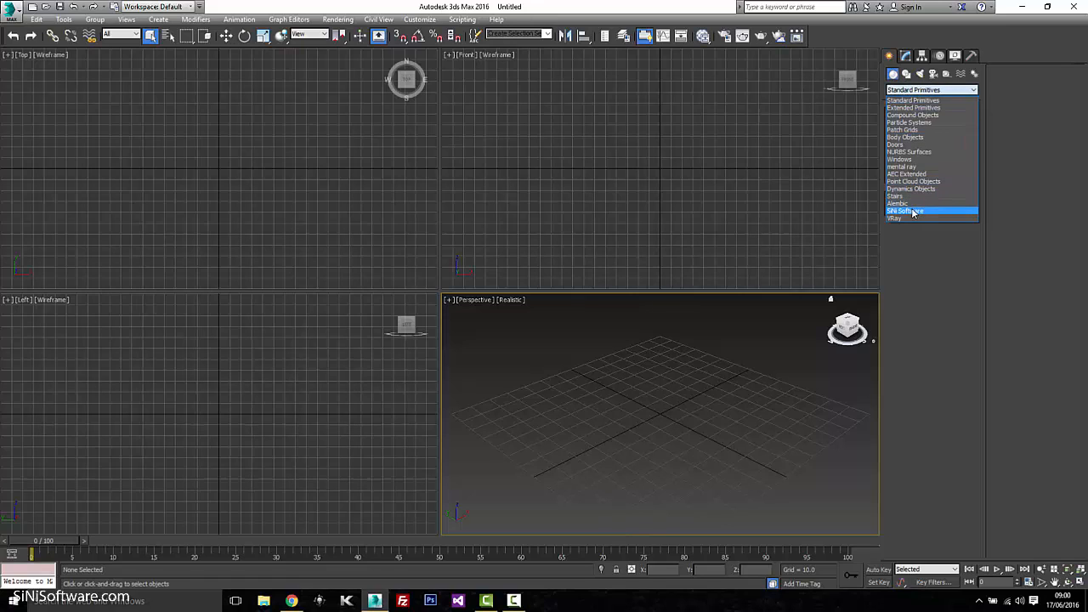
left_click(905, 210)
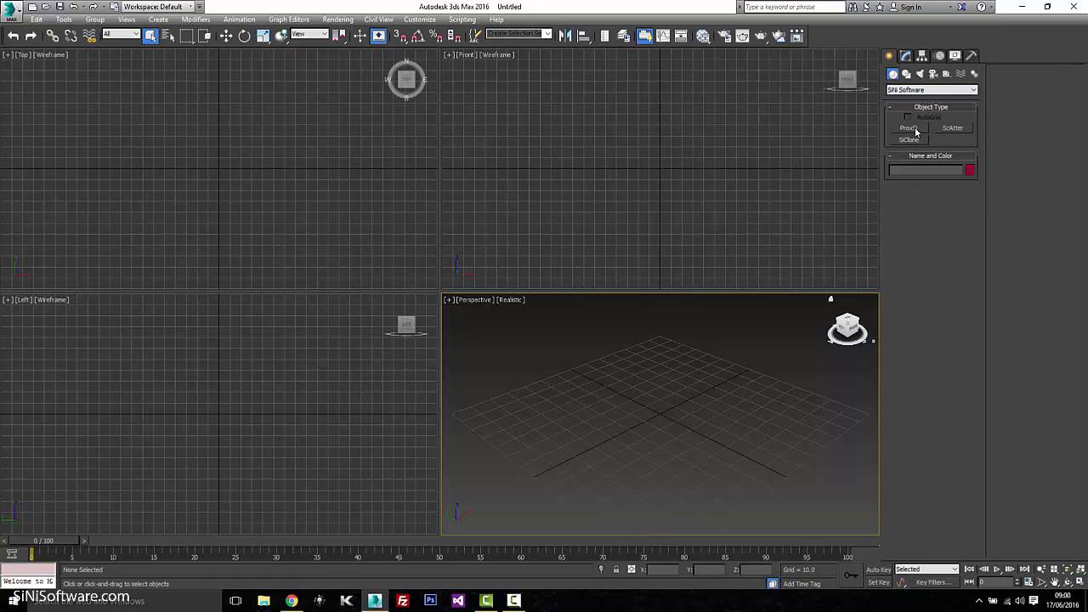
left_click(909, 128)
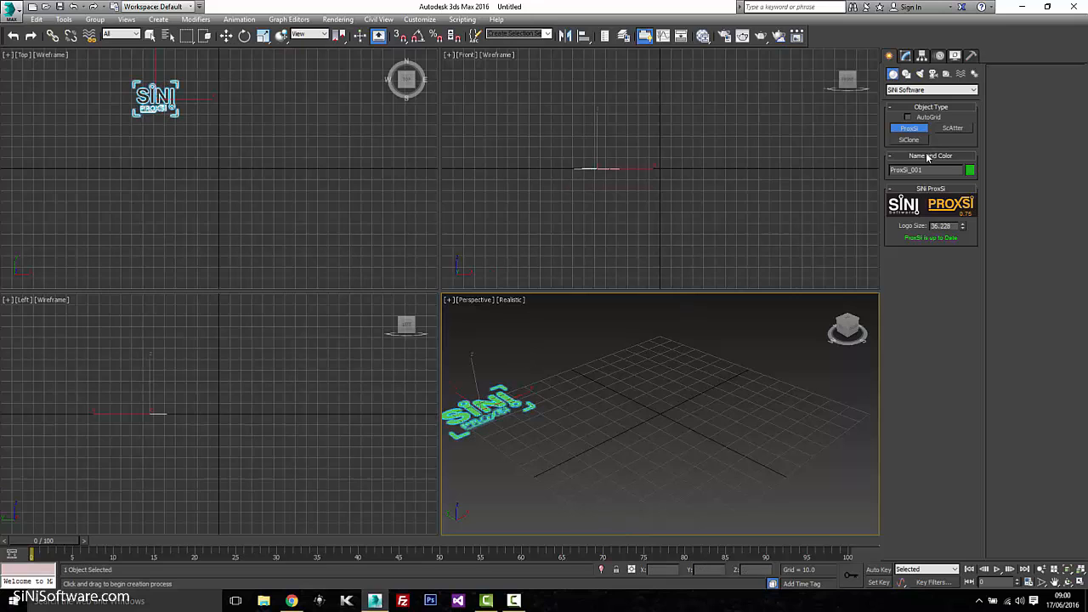
left_click(909, 139)
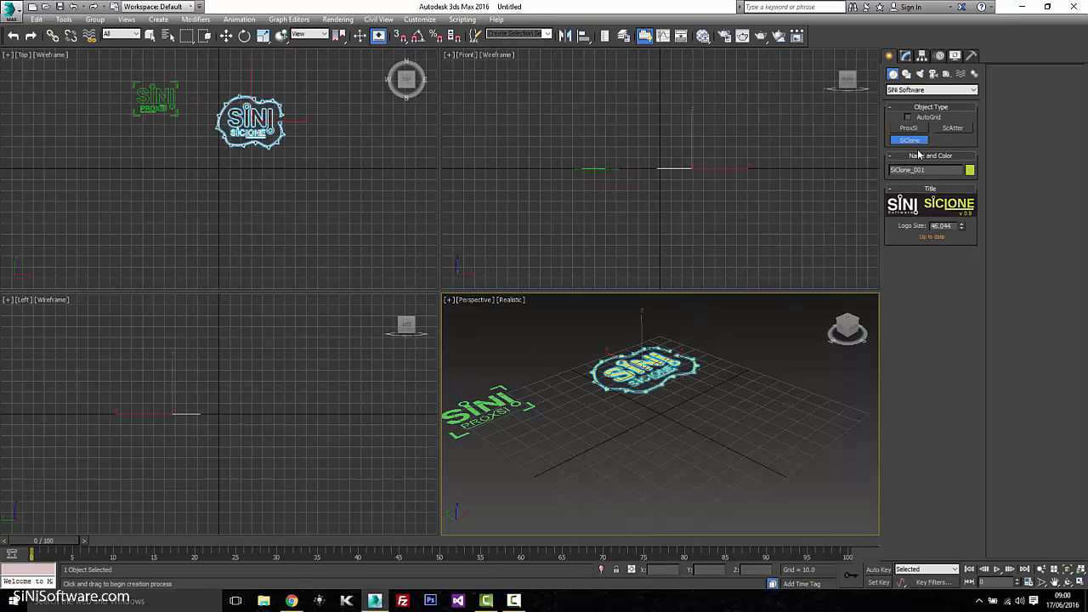
left_click(952, 127)
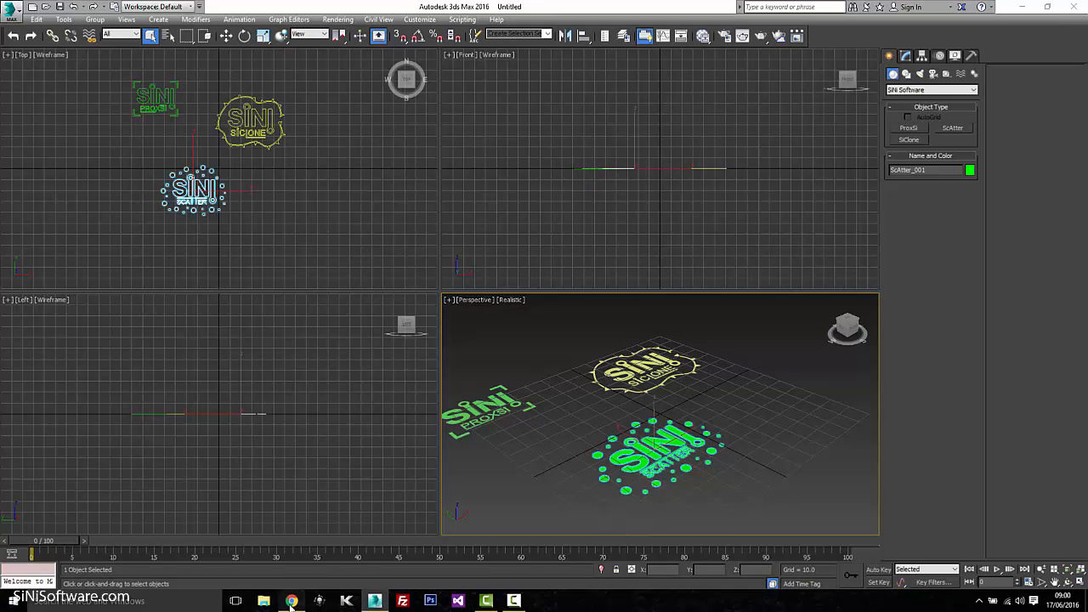
Browse the Support FAQs, Support Forum and DeSipher Product category, ending on the user dashboard.
left_click(291, 601)
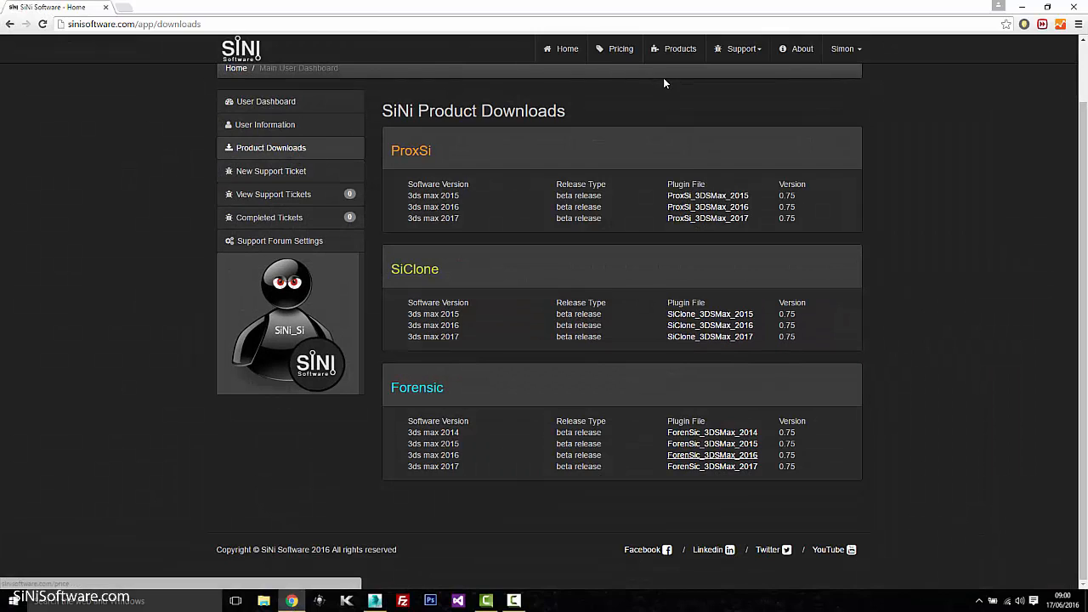
mouse_move(689, 54)
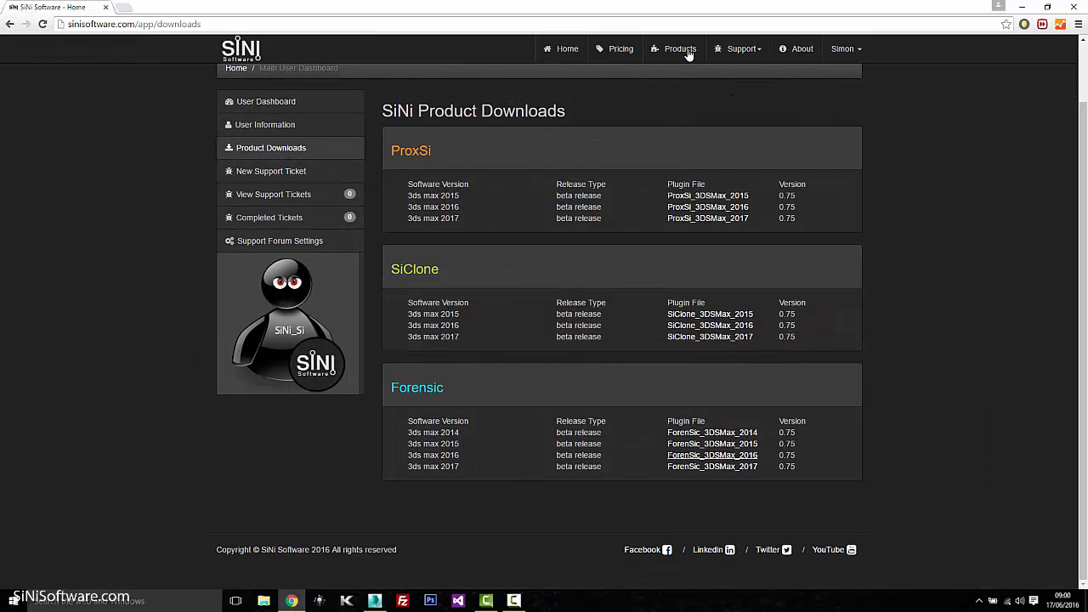
mouse_move(739, 48)
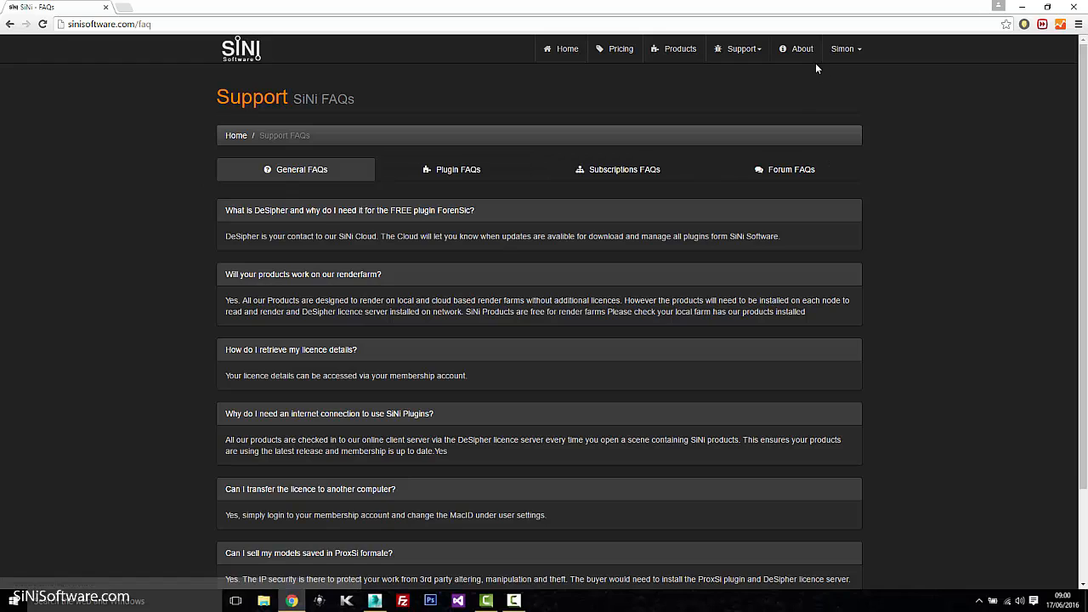
left_click(739, 49)
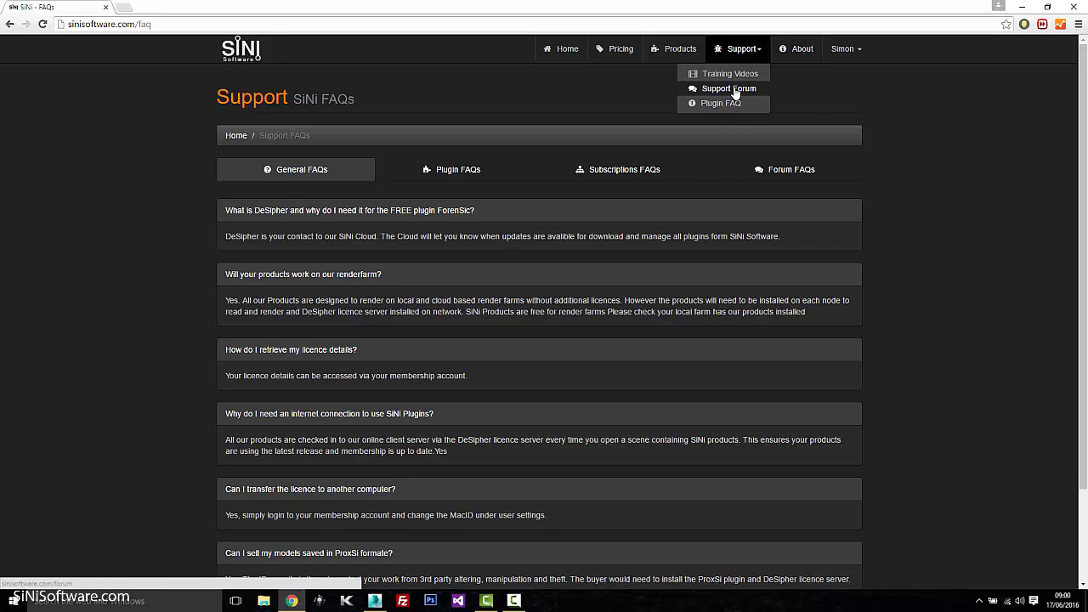
left_click(729, 88)
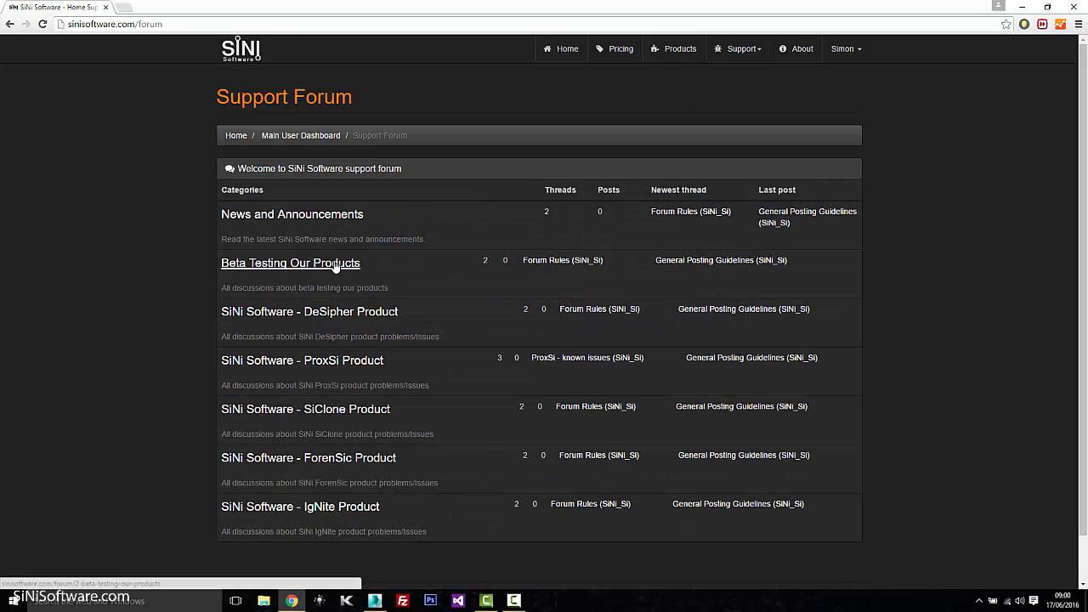
left_click(309, 311)
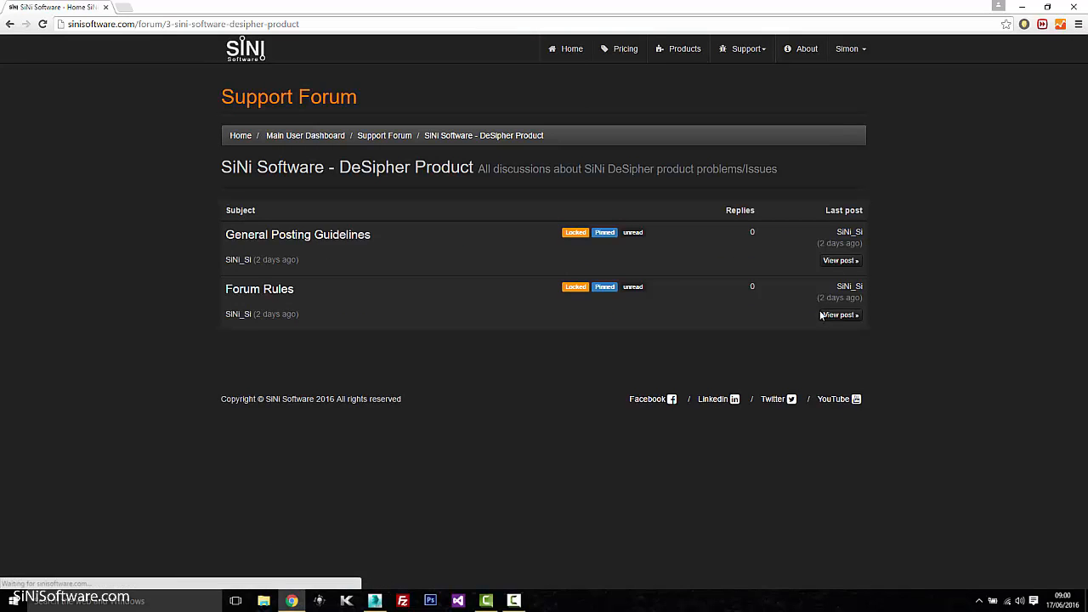
mouse_move(326, 355)
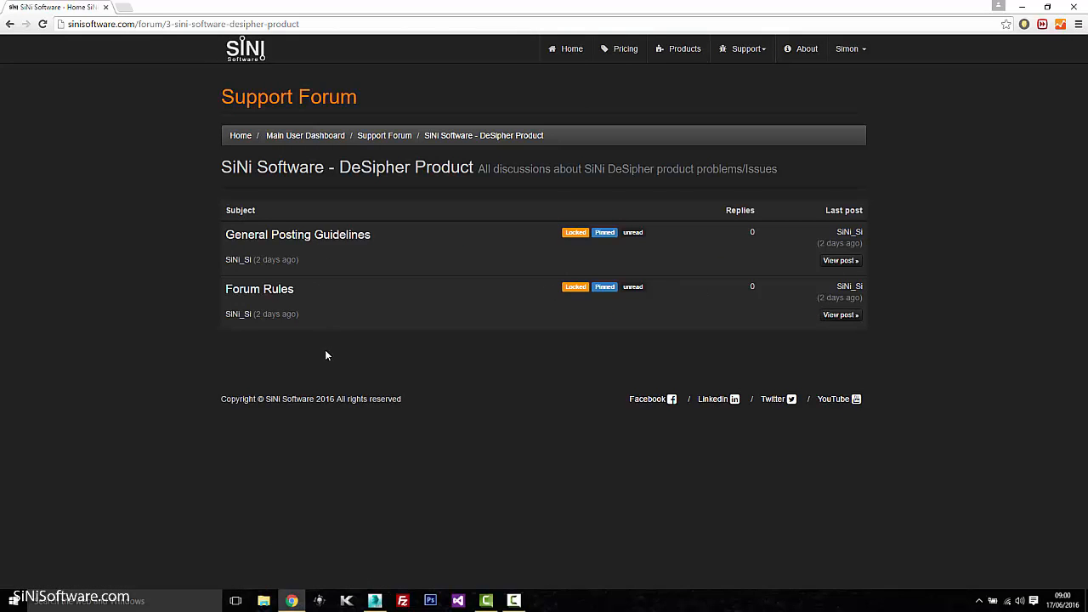
mouse_move(486, 367)
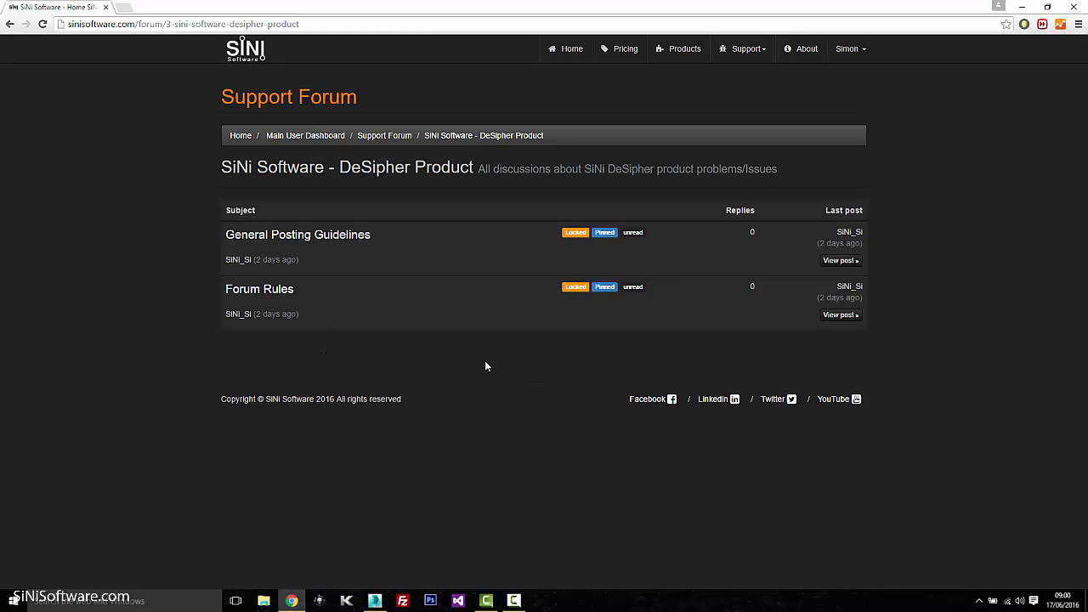
left_click(806, 48)
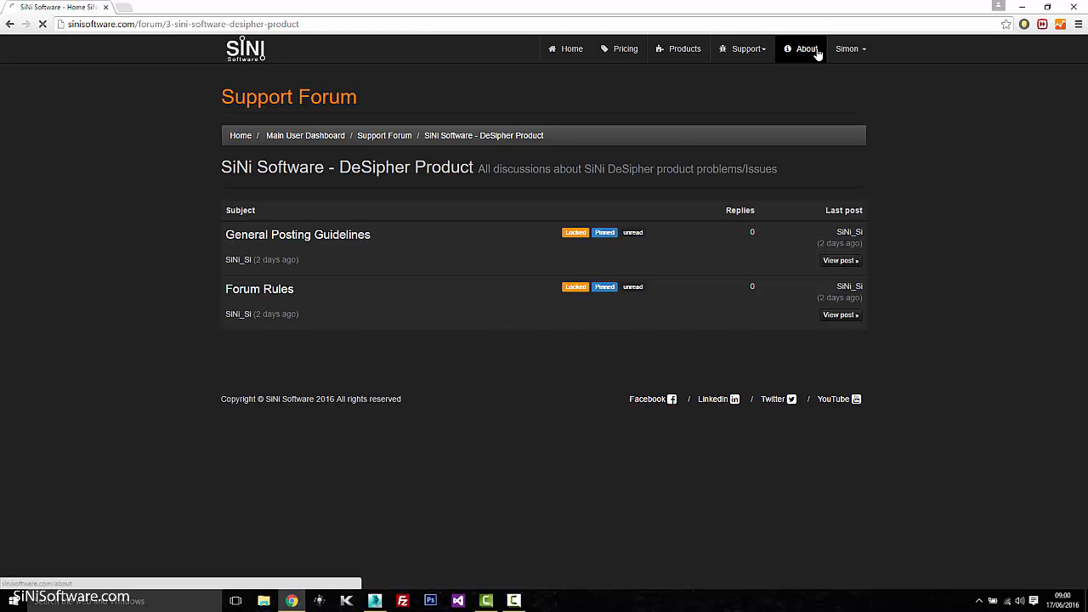
left_click(805, 49)
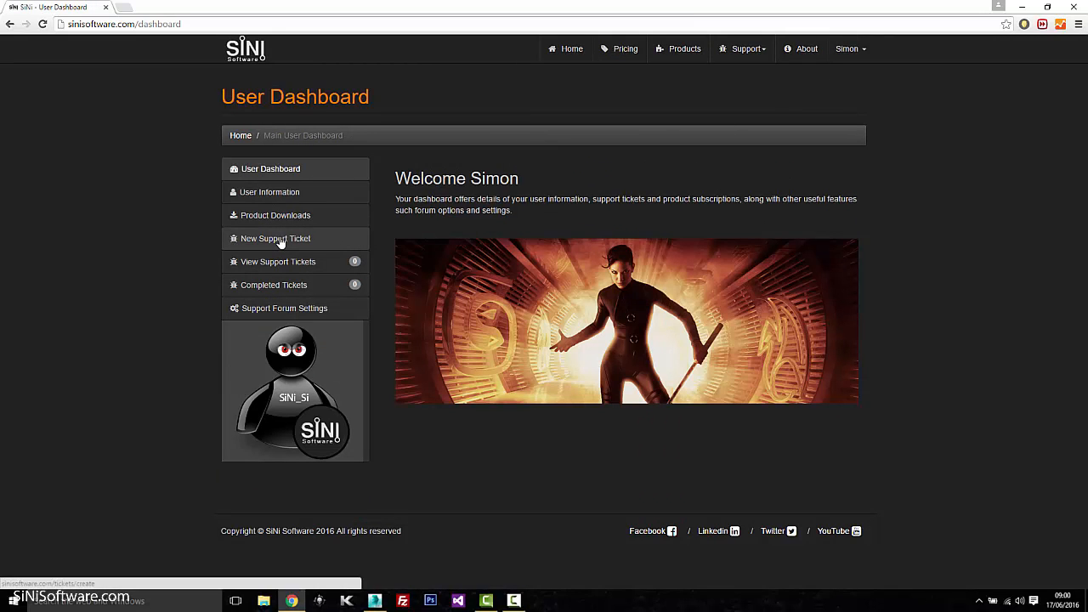
Start a new support ticket from the SiNi Software dashboard sidebar.
left_click(275, 238)
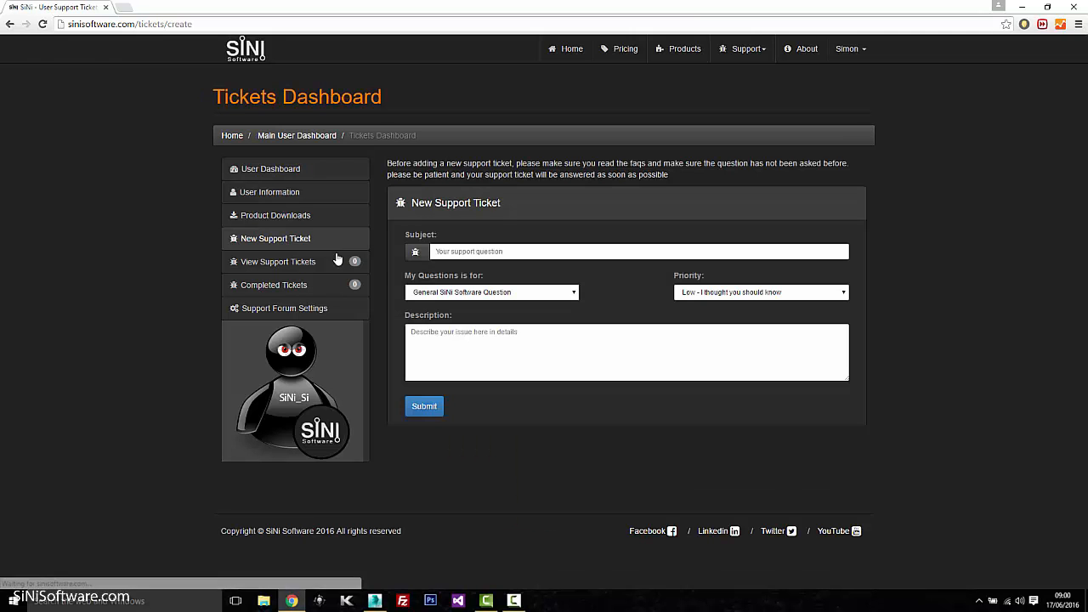
mouse_move(477, 406)
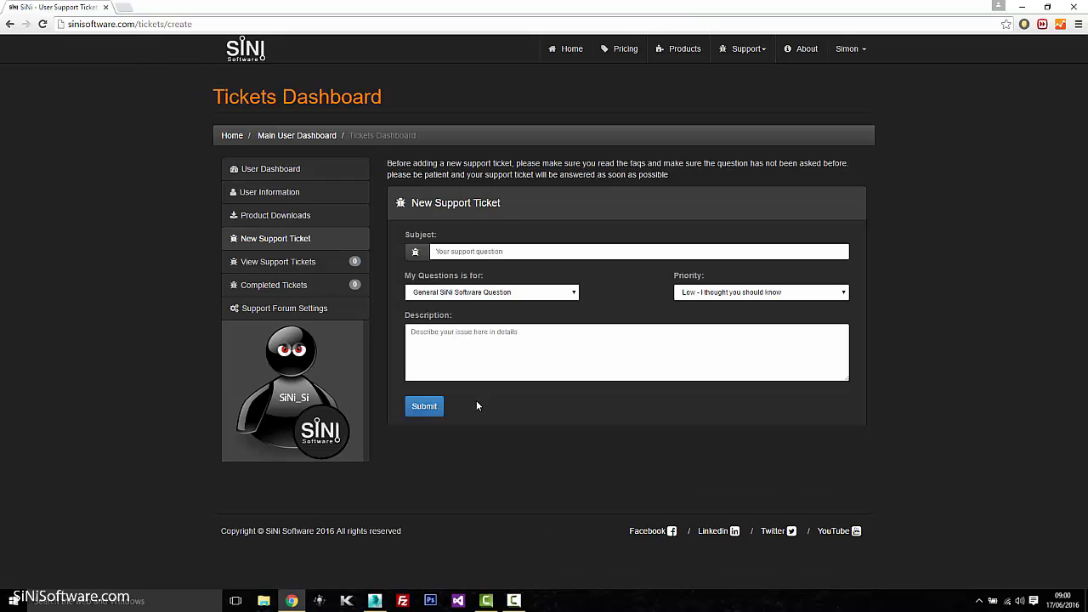